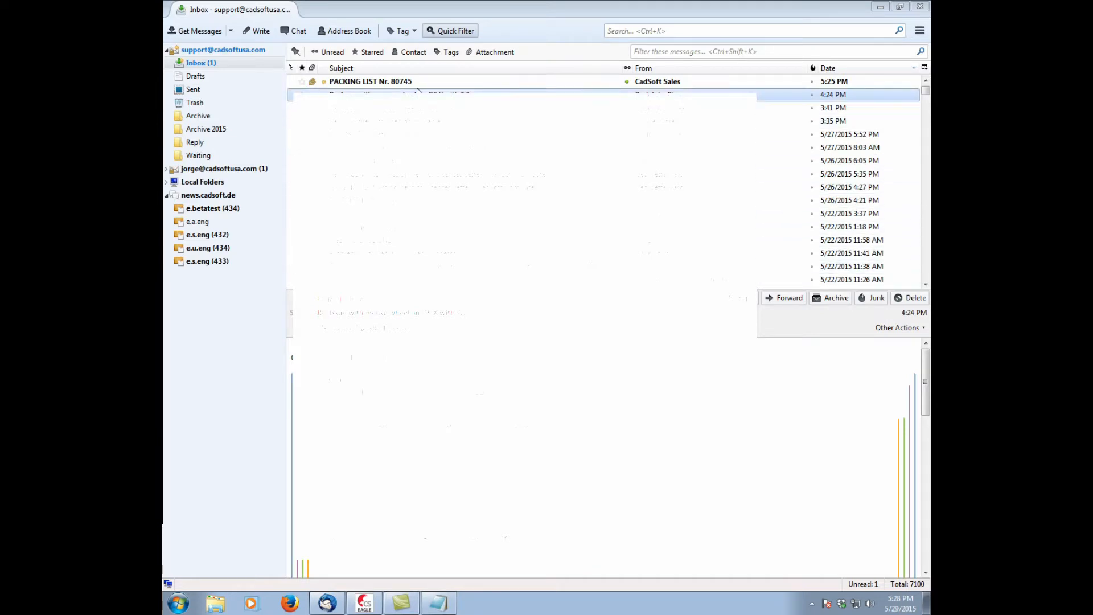
View the PACKING LIST Nr. 80745 message and launch its PDF attachment in Adobe Reader
left_click(370, 81)
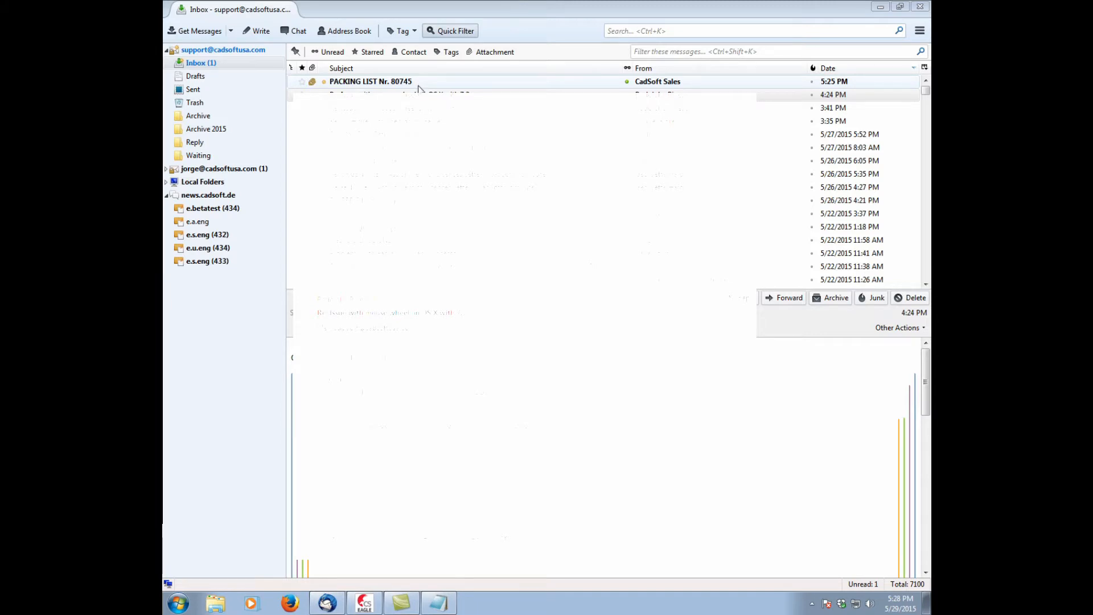
mouse_move(421, 88)
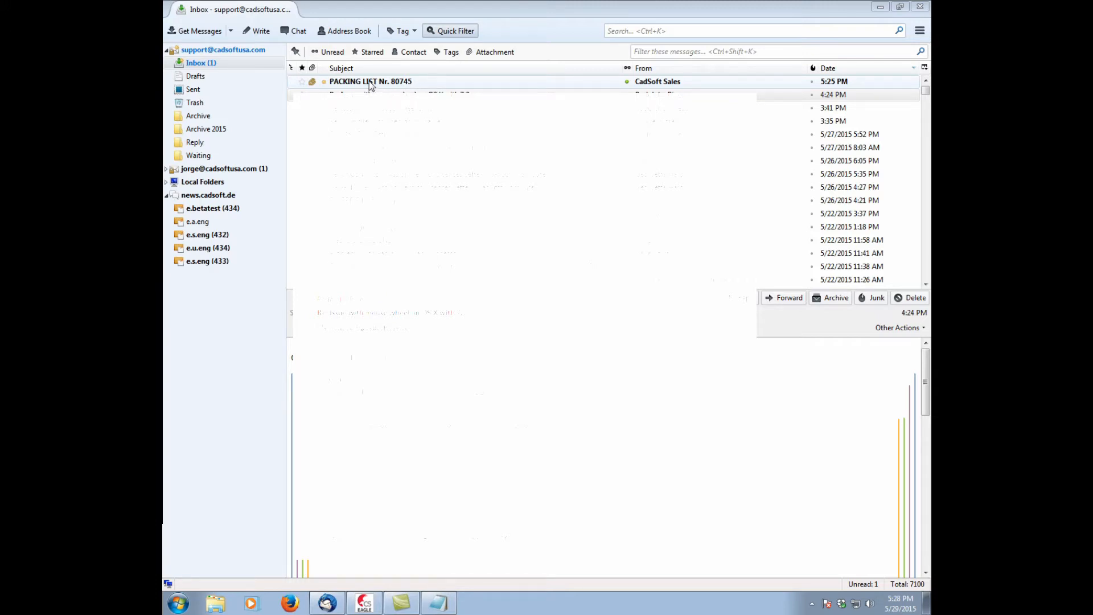
left_click(368, 81)
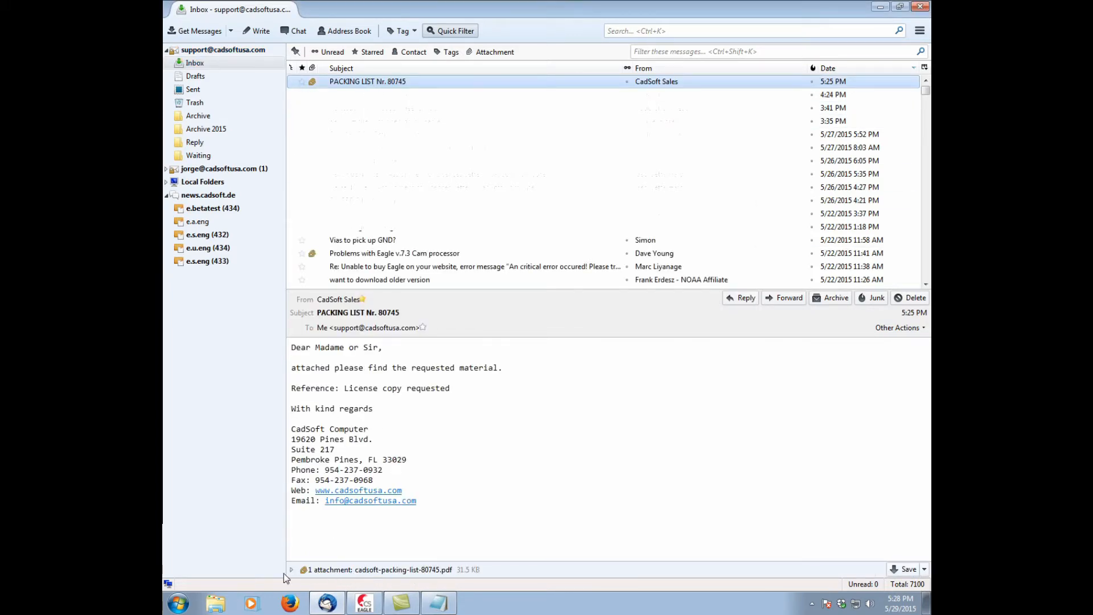
left_click(292, 569)
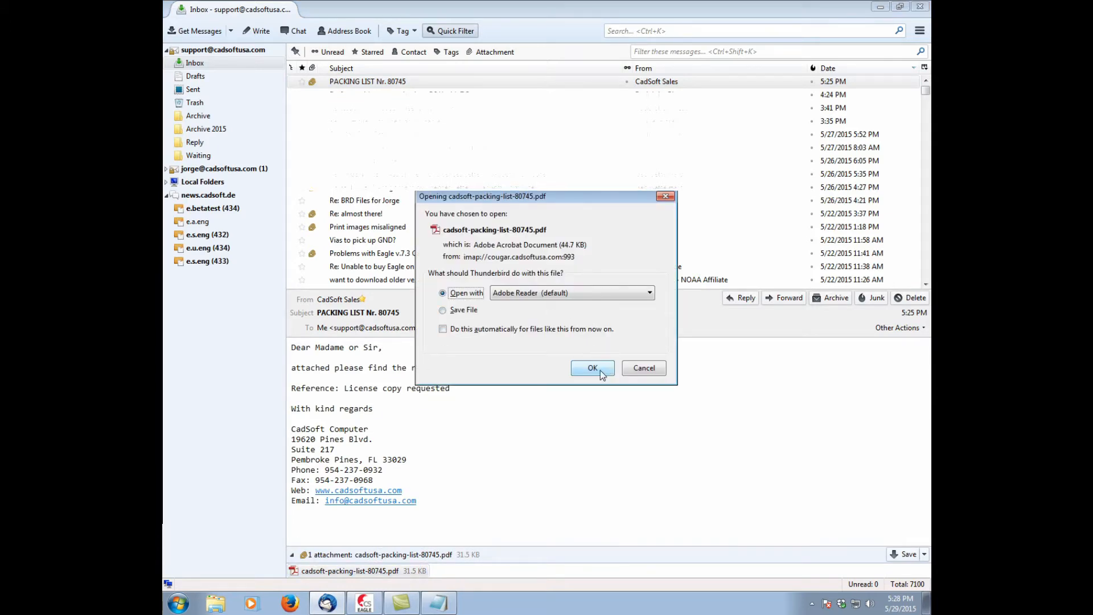
left_click(592, 367)
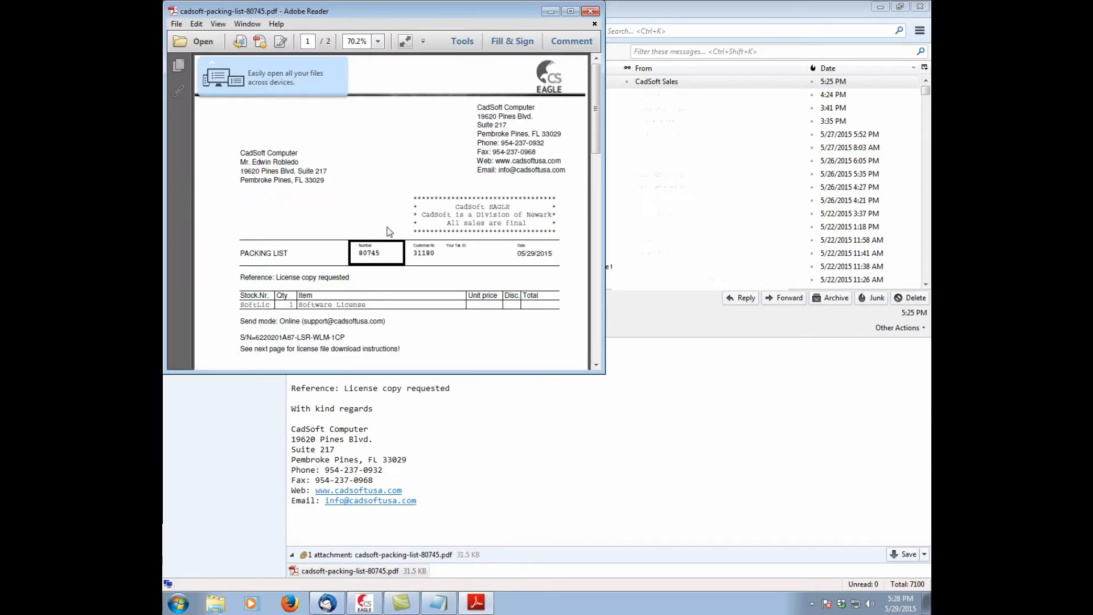
Scroll to page 2 showing the serial number, download code and license instructions
scroll("down", 3)
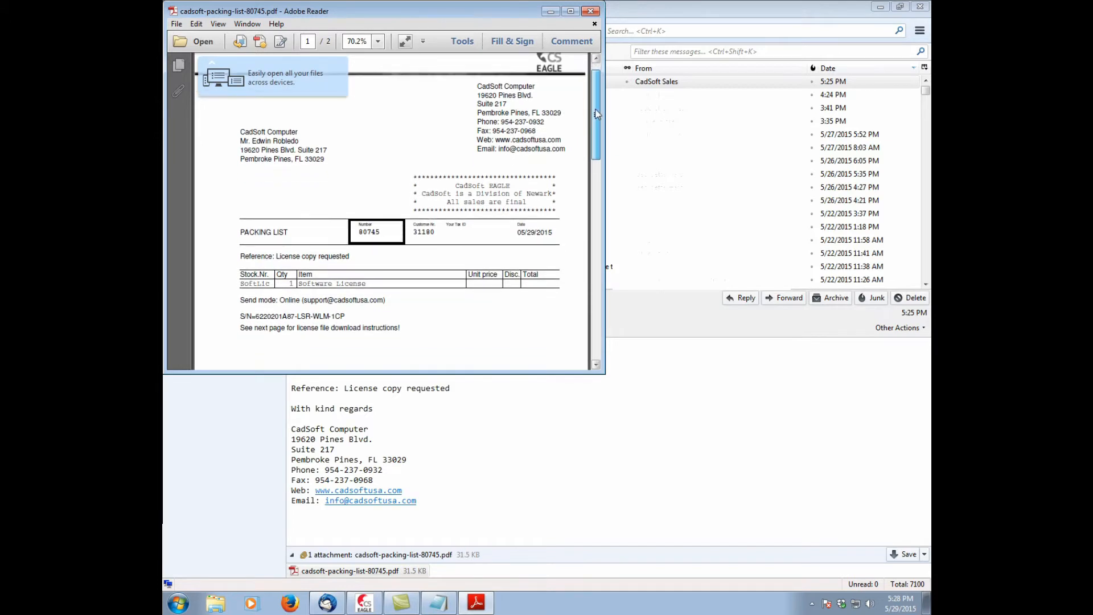
scroll("down", 3)
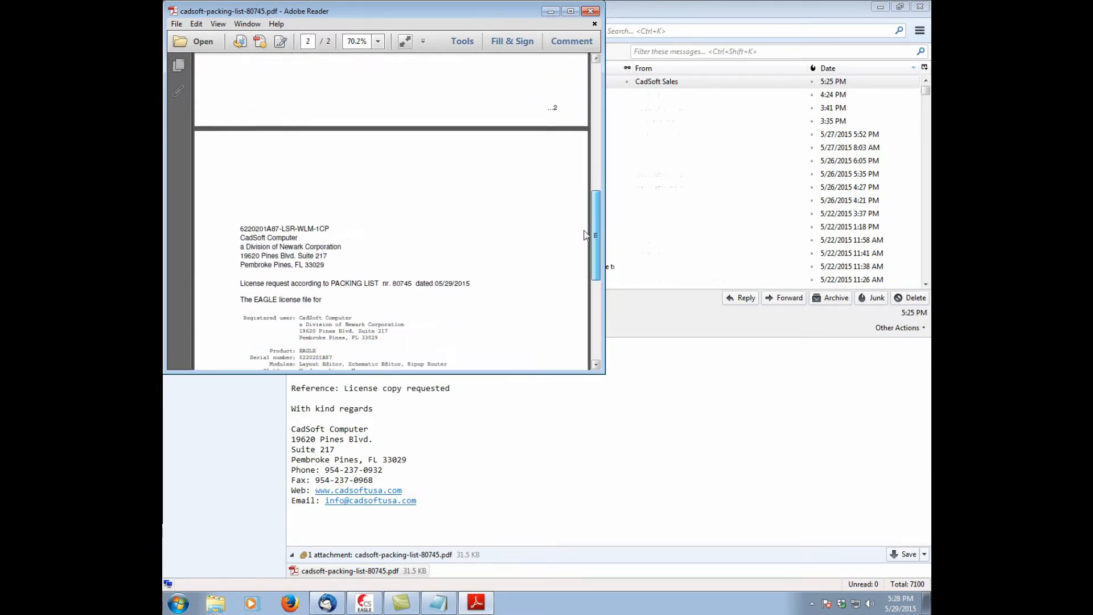
scroll("down", 3)
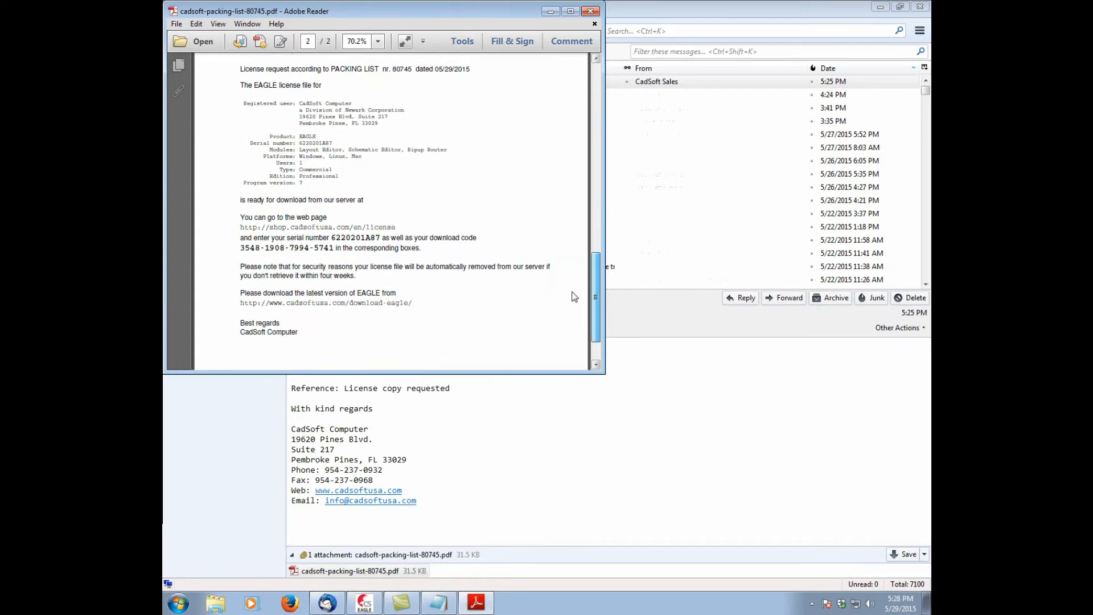
scroll("down", 3)
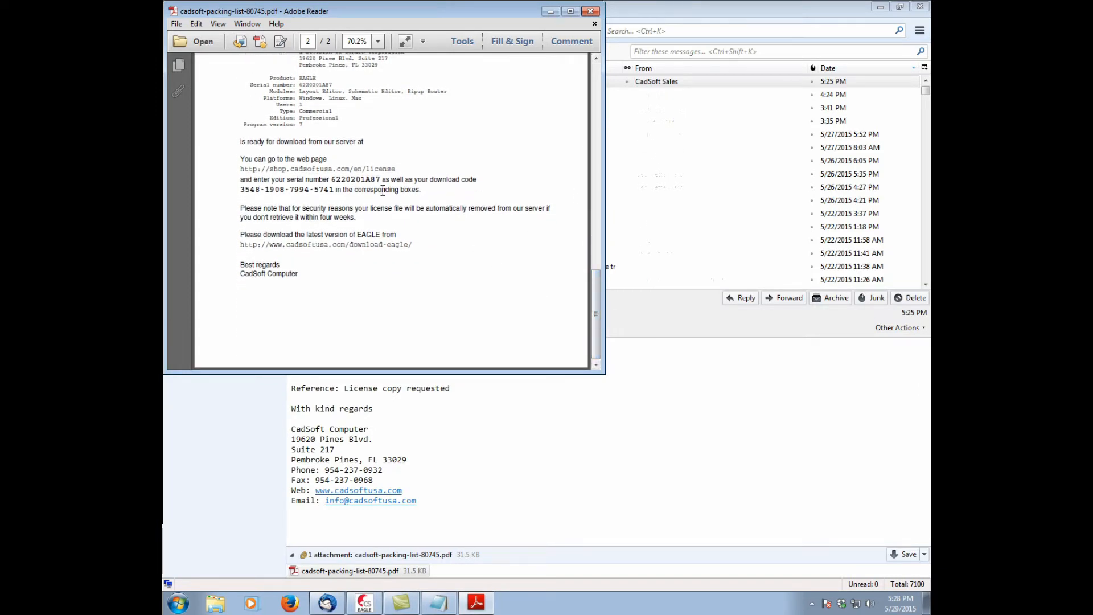
mouse_move(368, 172)
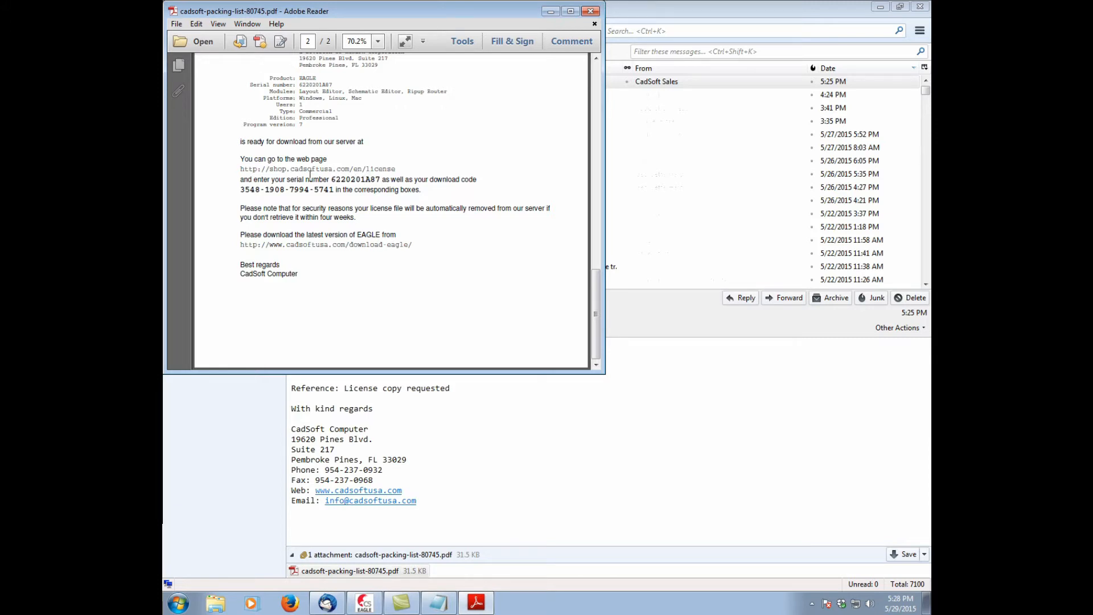
mouse_move(300, 173)
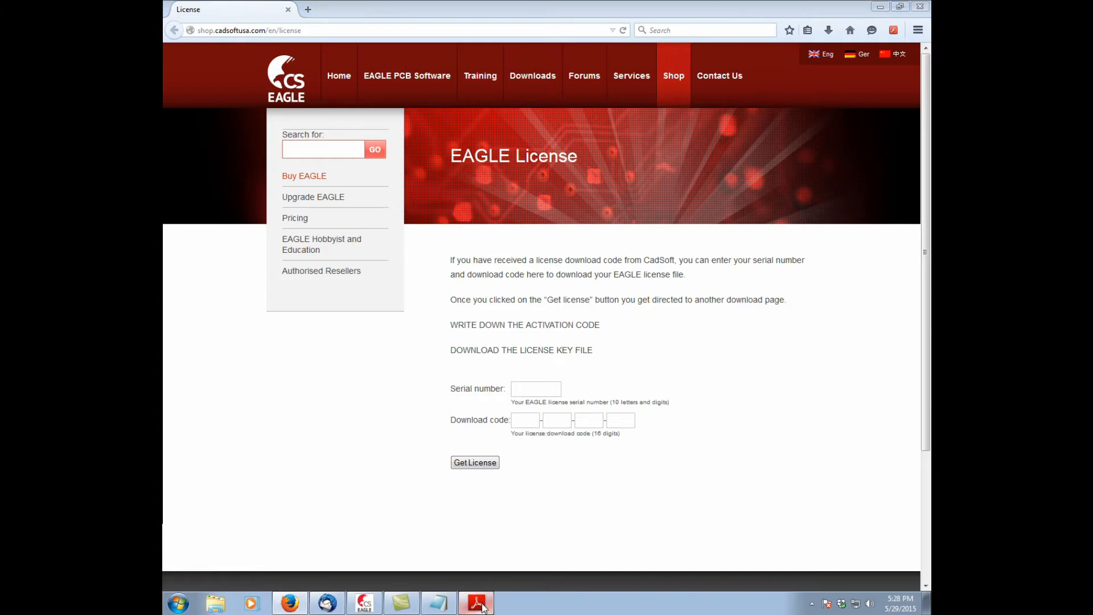
left_click(476, 602)
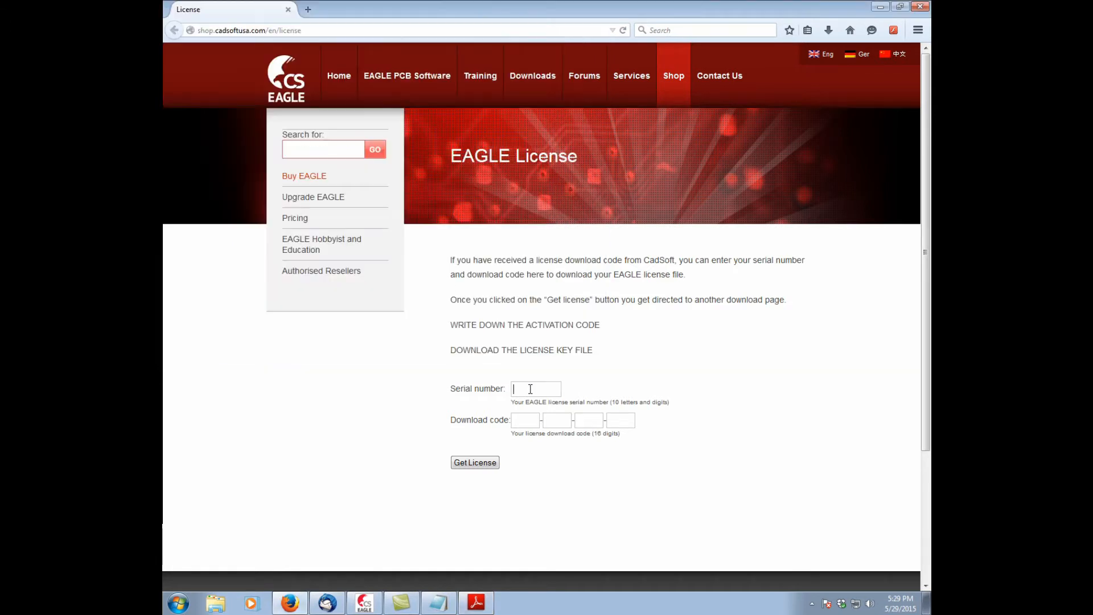
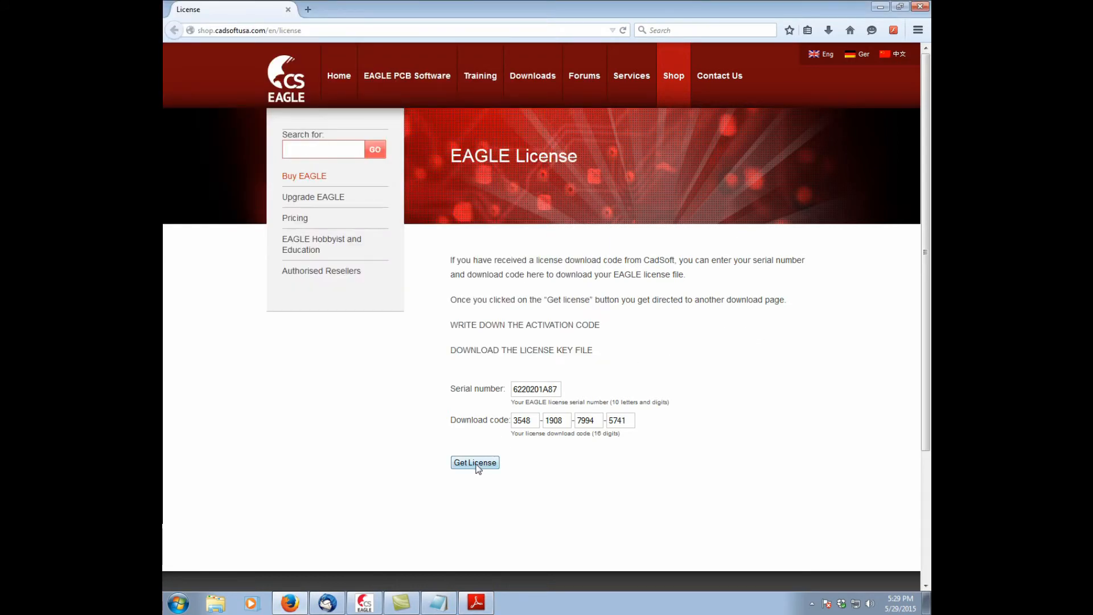
Submit the codes with Get License and agree to the EAGLE license agreement
left_click(475, 463)
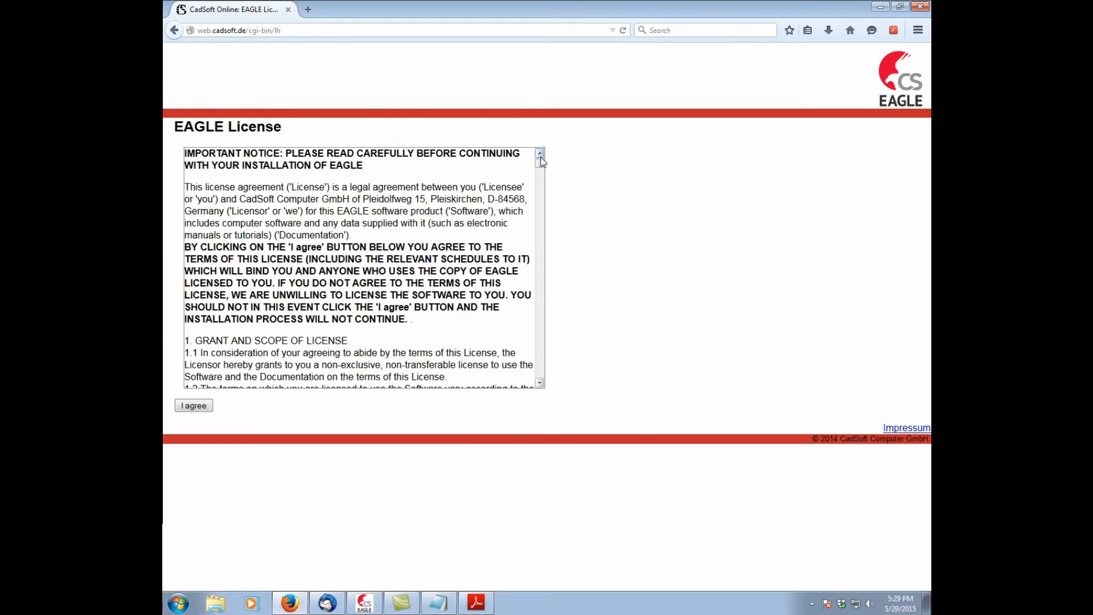
scroll("down", 3)
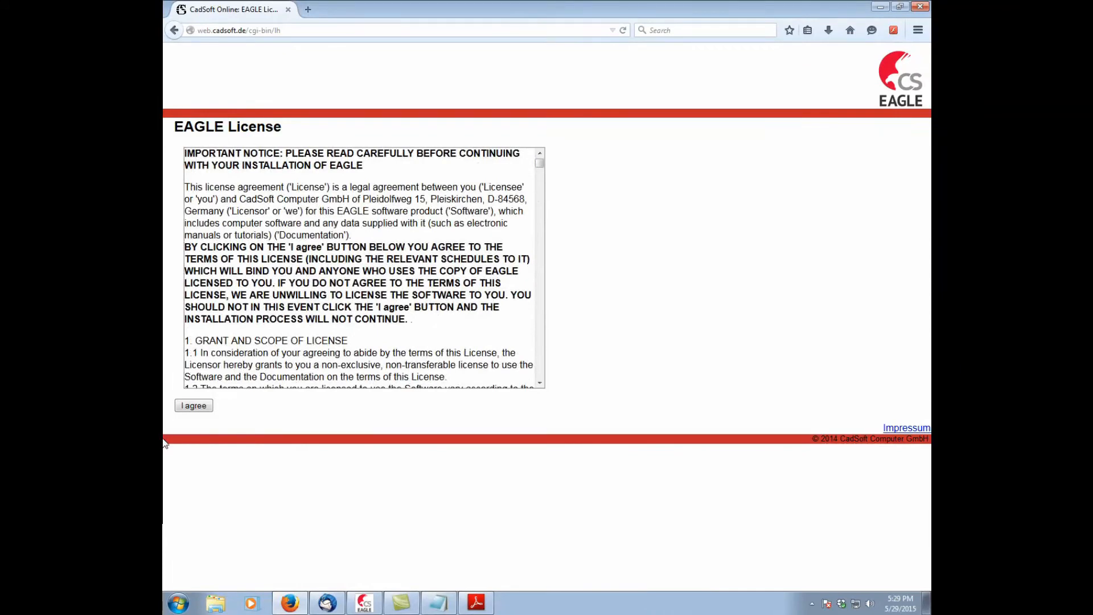
left_click(194, 405)
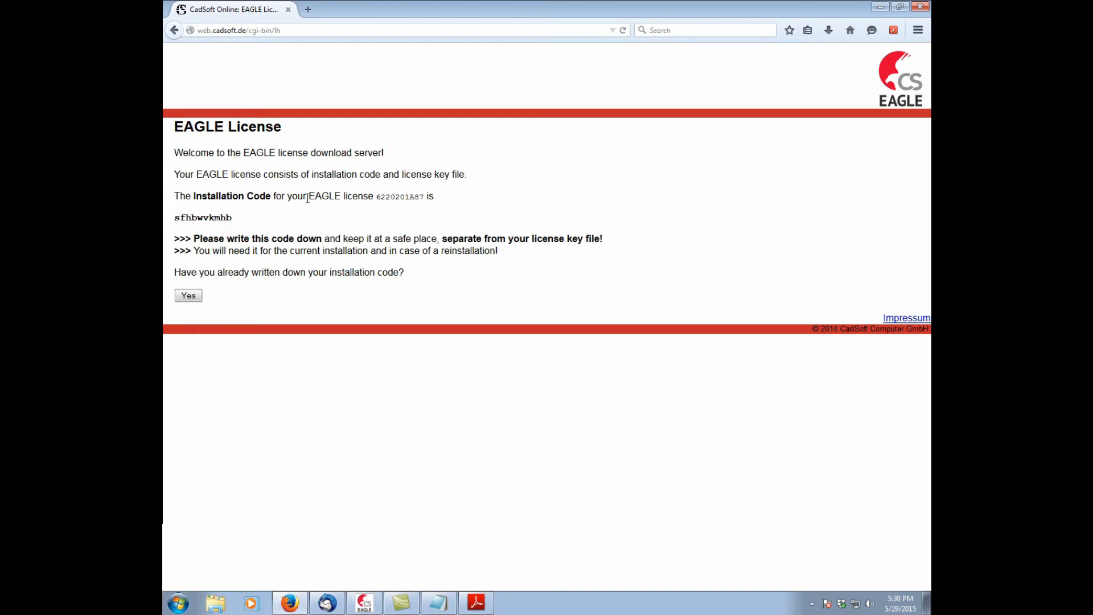
mouse_move(176, 226)
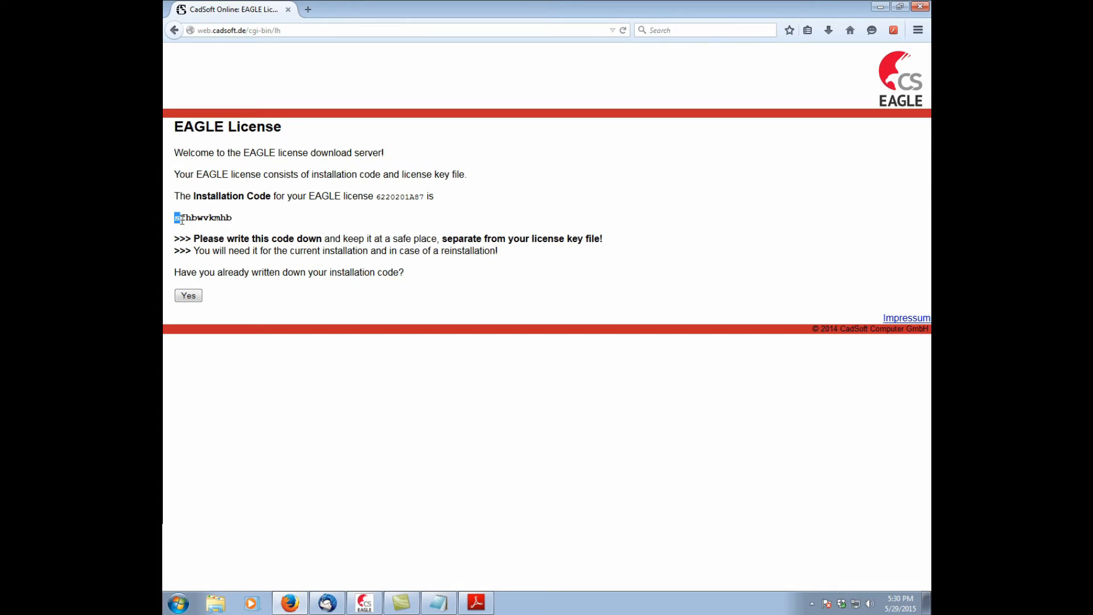
left_click_drag(174, 217, 234, 217)
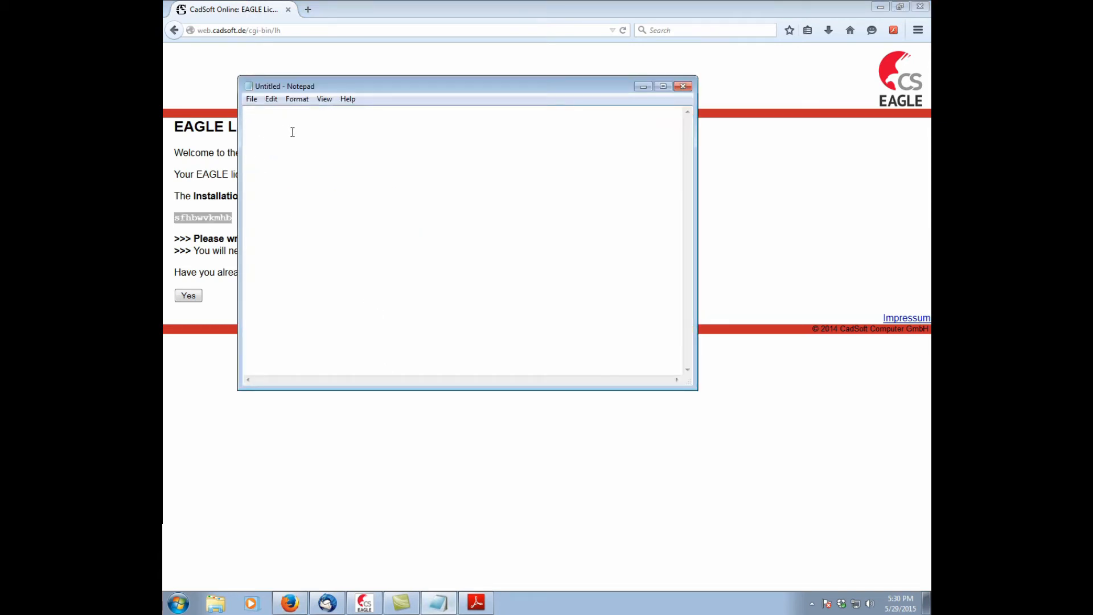
Write the line "This is my installation code:" in a new Notepad note
type("THis")
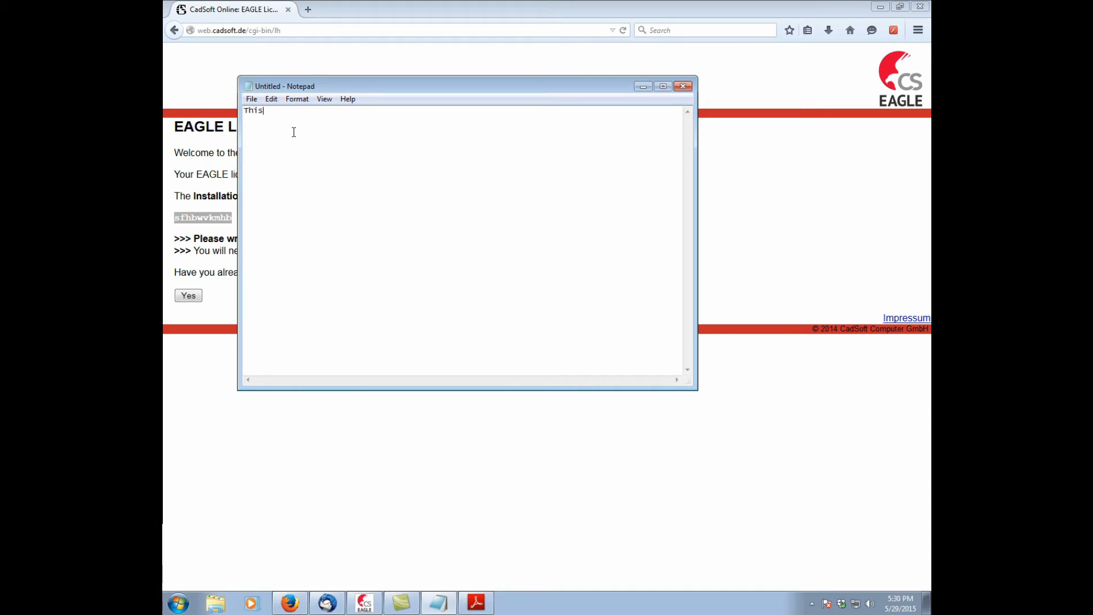
type("is my insta")
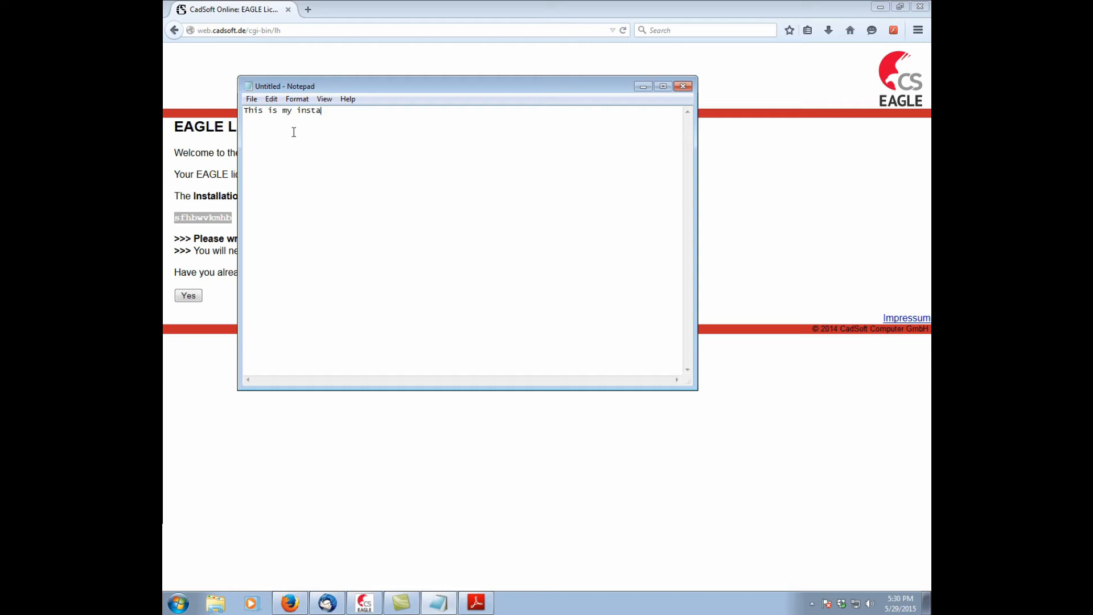
type("llation code")
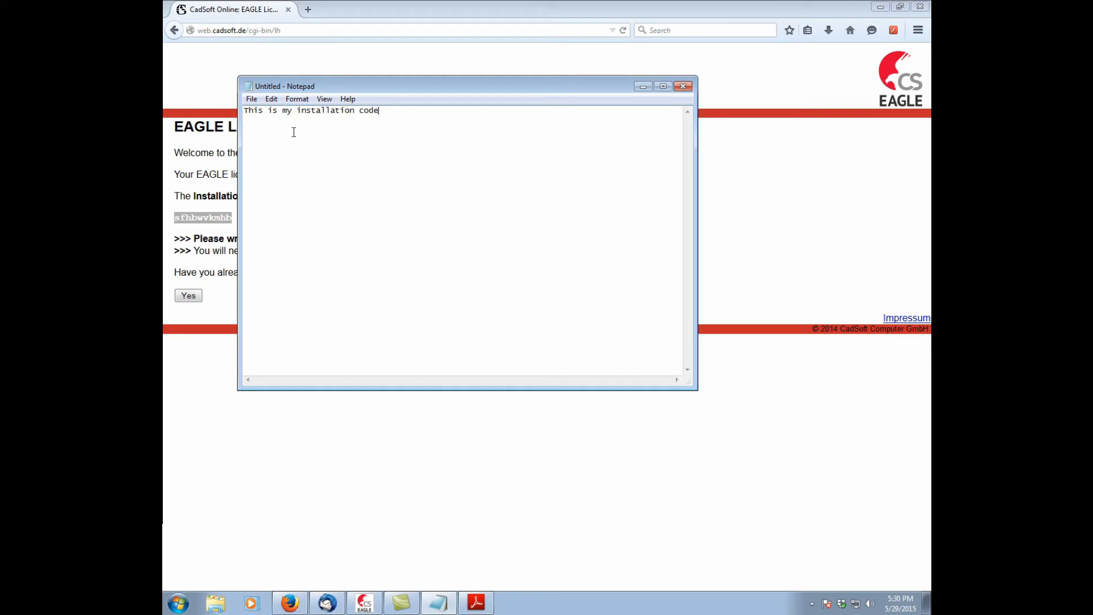
type(":")
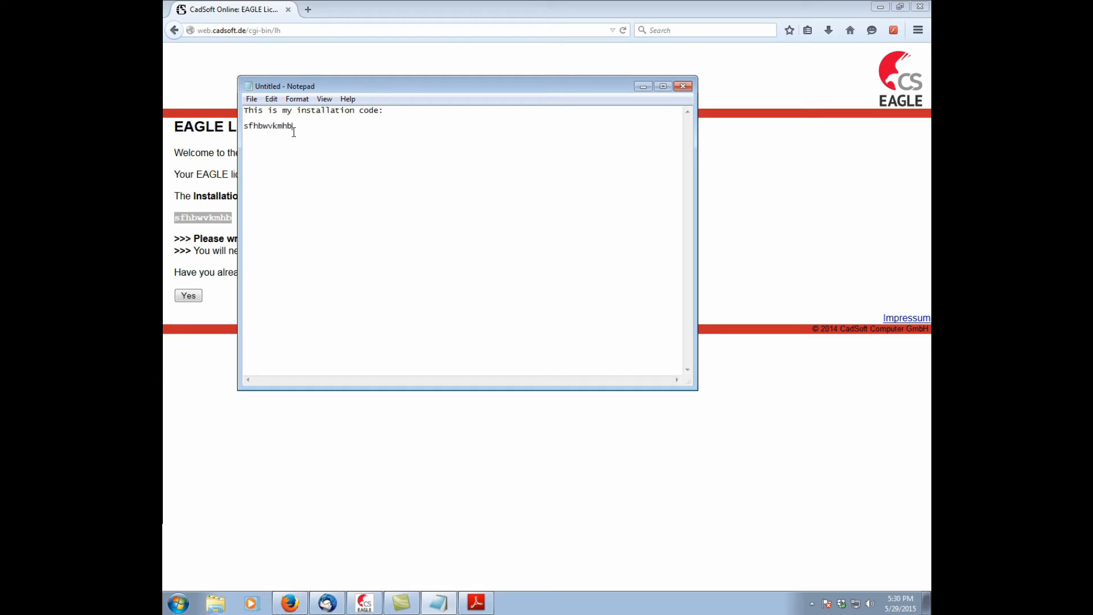
left_click(251, 98)
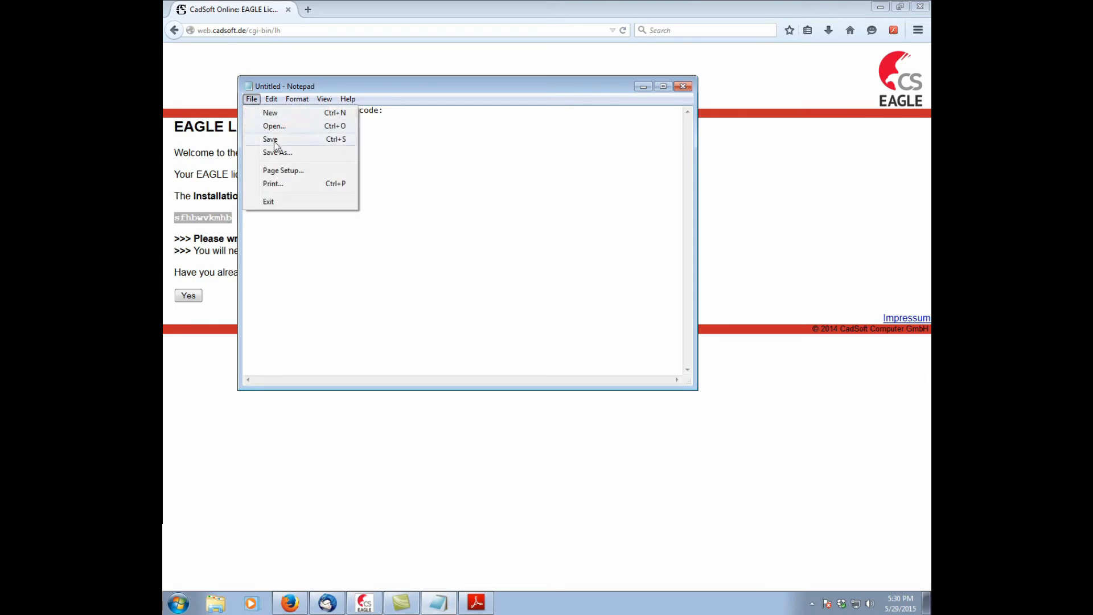
Save the note to the Desktop under the name Installation_code
left_click(278, 151)
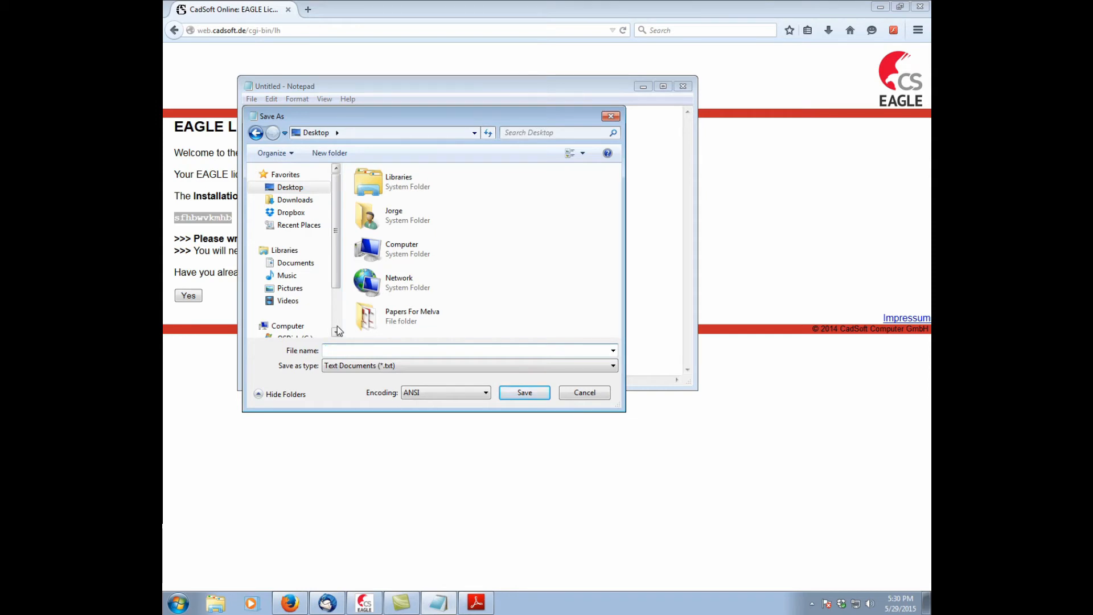
type("Installation_code")
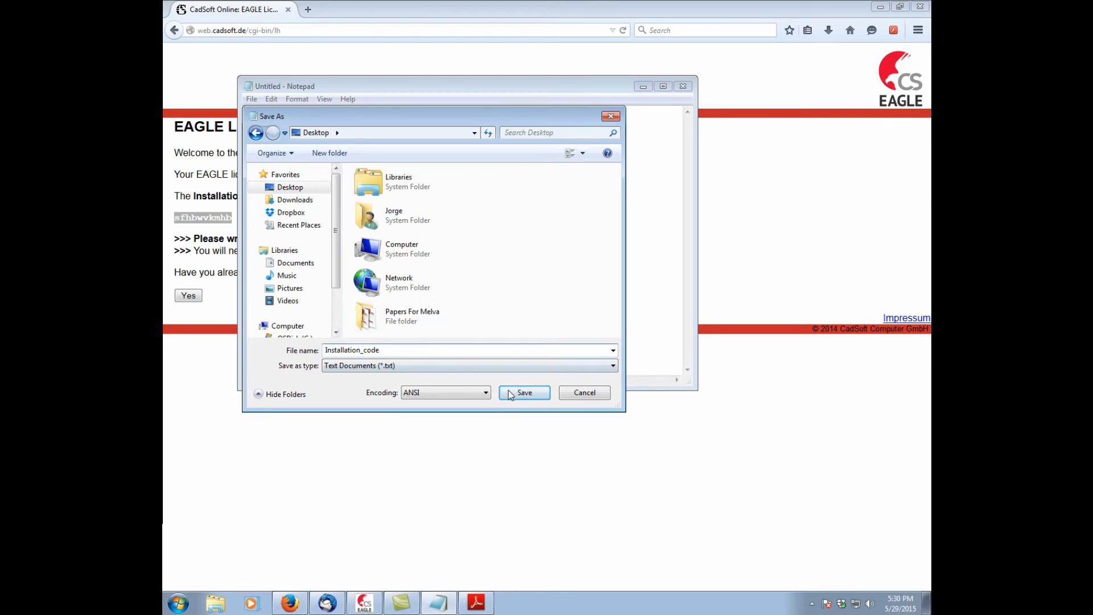
left_click(524, 393)
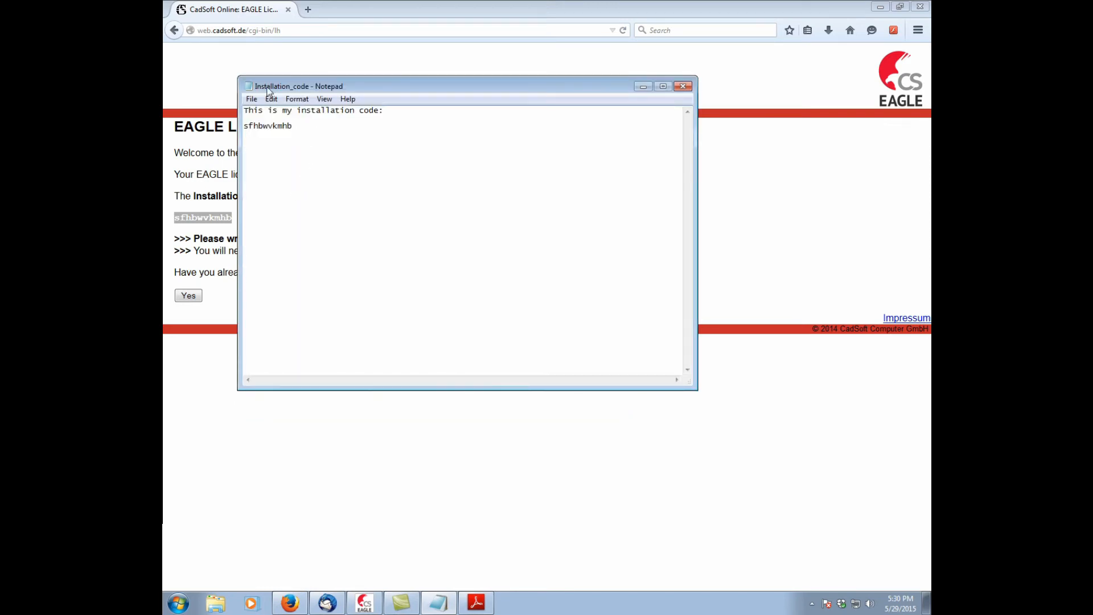
Minimize Notepad and answer Yes that the installation code is written down, reaching the key download page
left_click(682, 85)
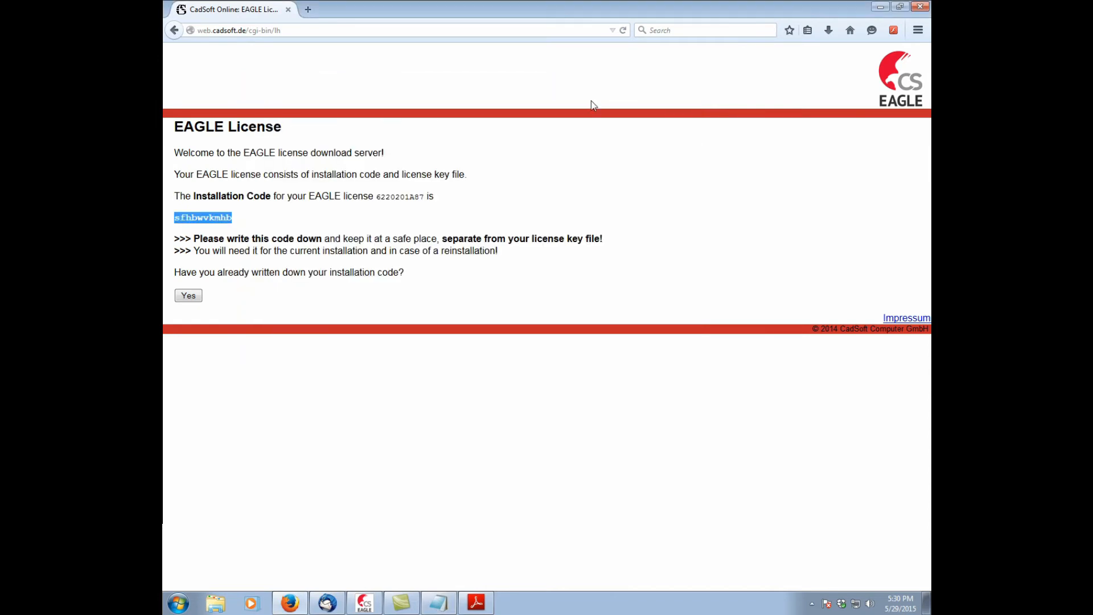
mouse_move(535, 231)
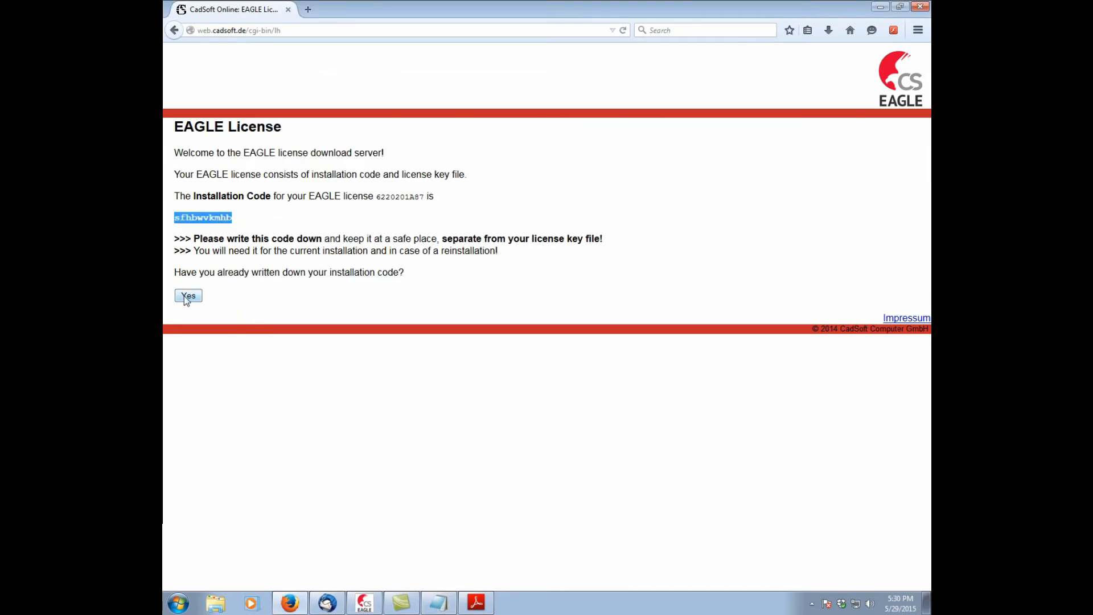
left_click(188, 295)
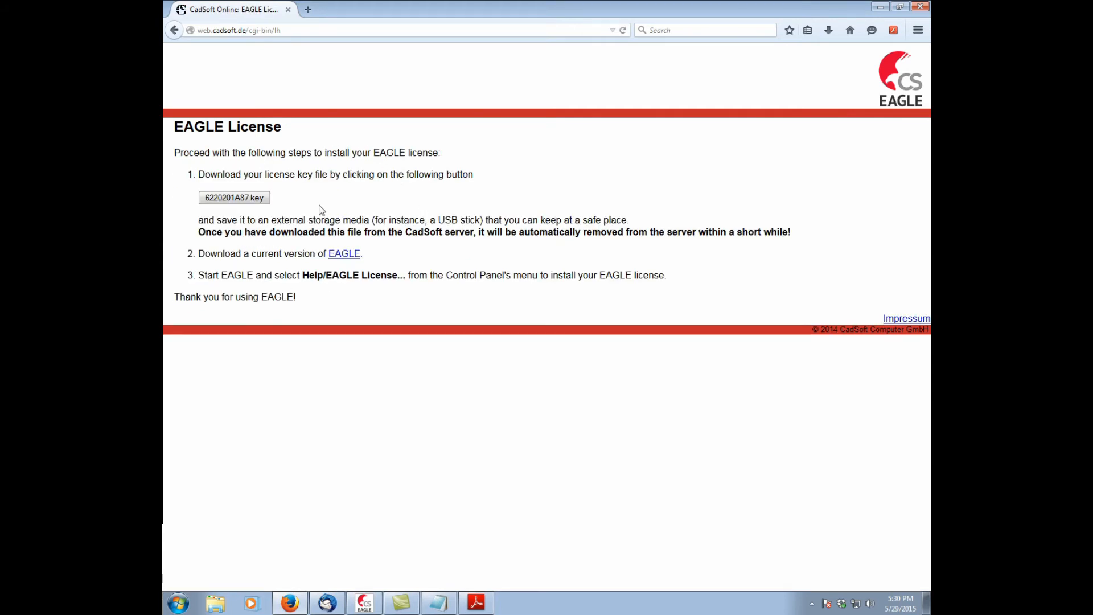
left_click(234, 197)
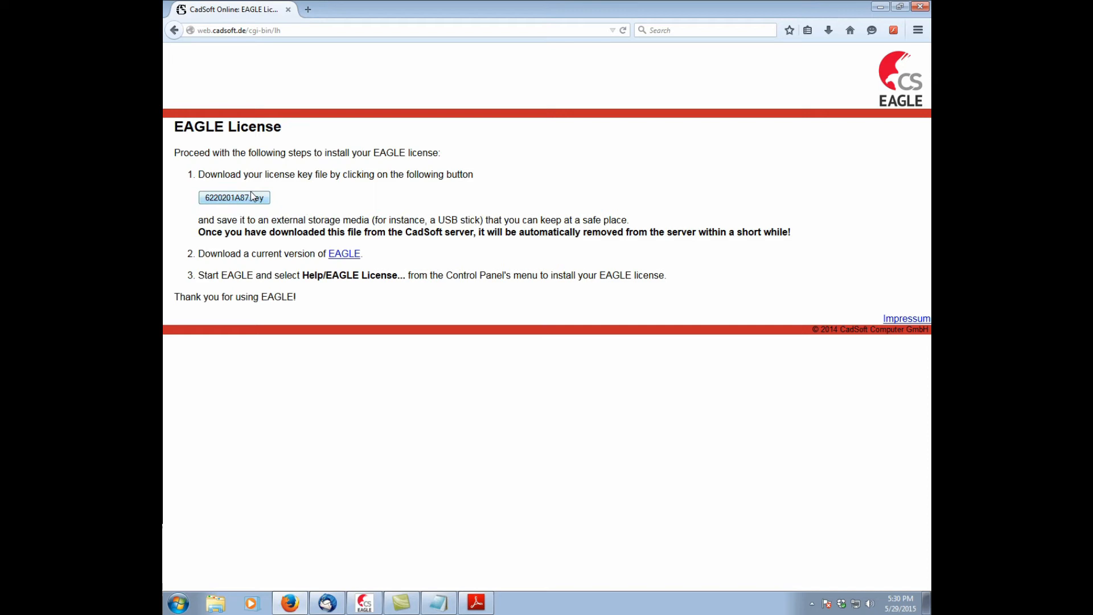
left_click(234, 197)
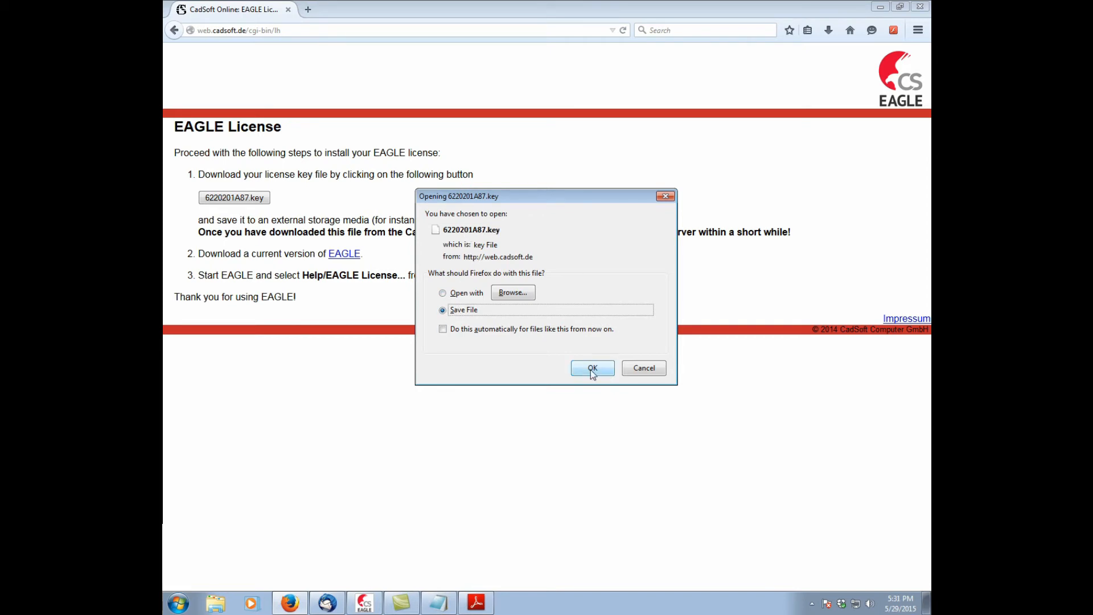
left_click(592, 368)
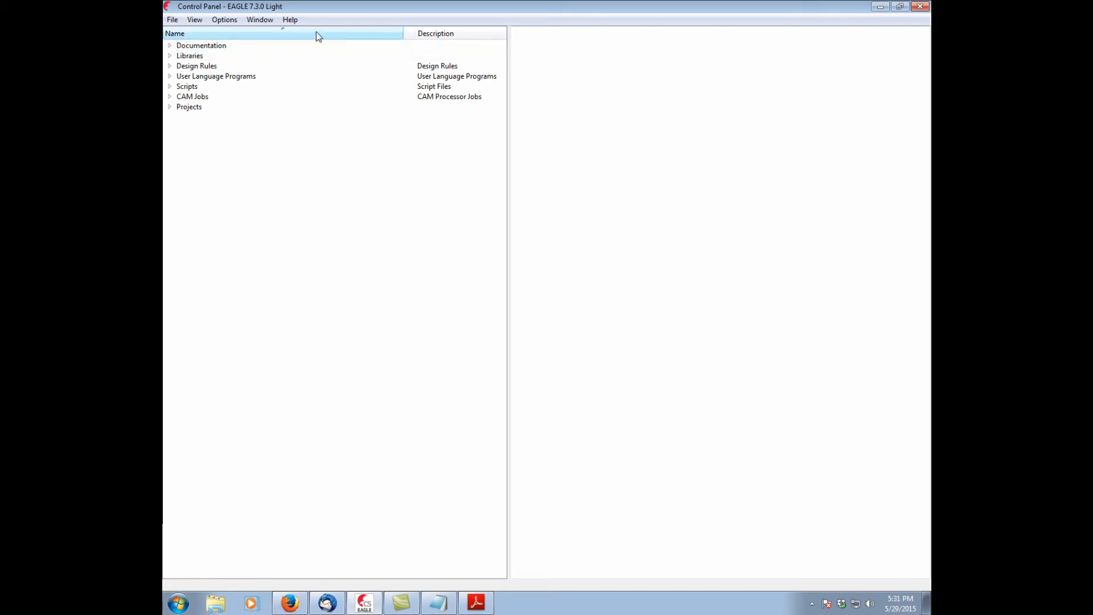
left_click(290, 19)
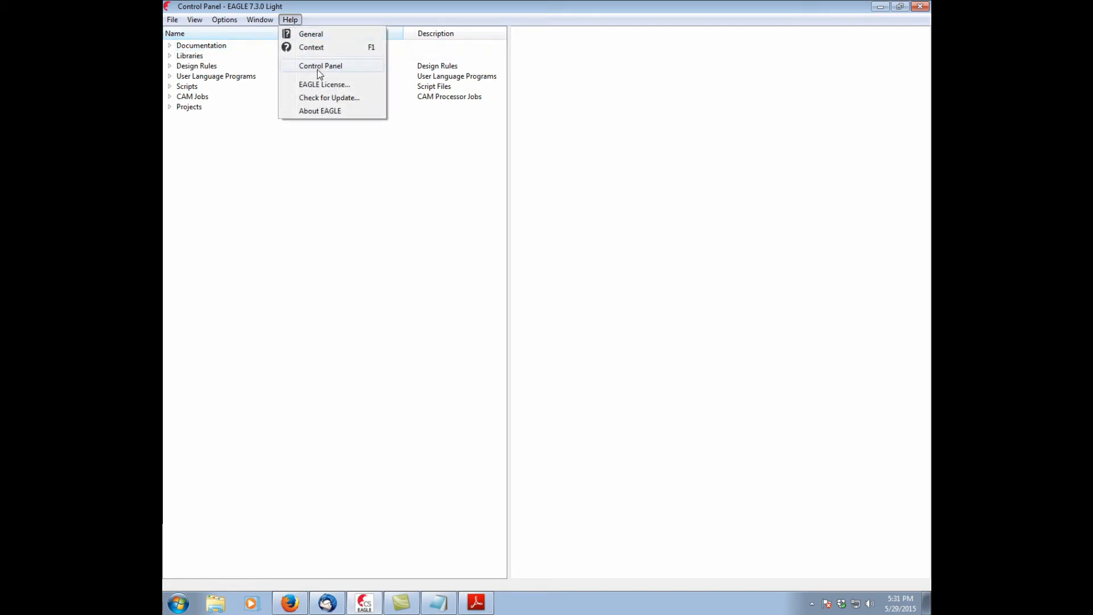
left_click(323, 84)
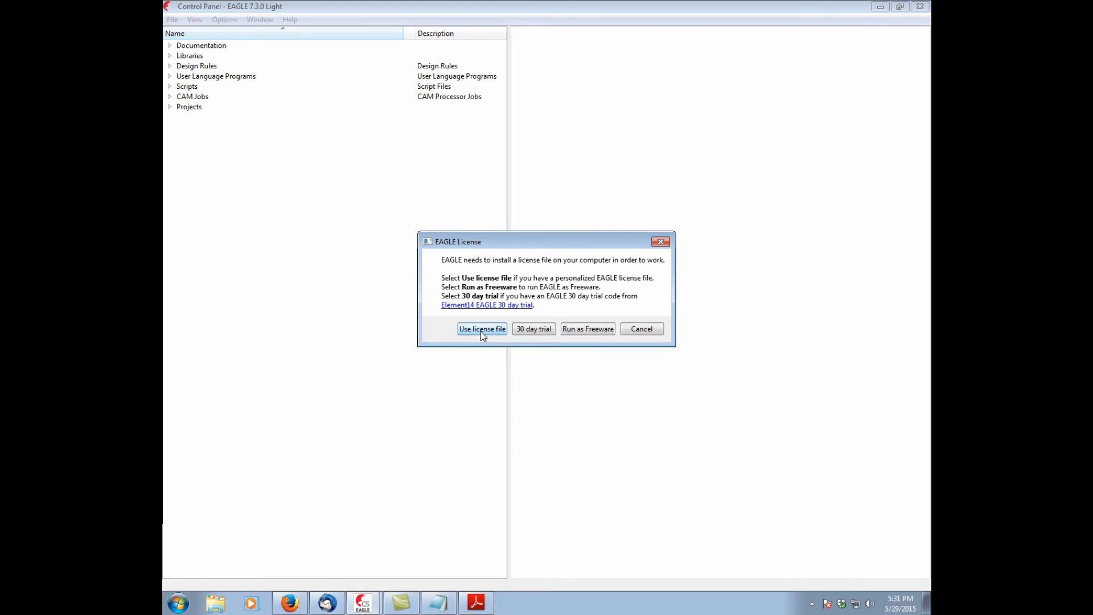
left_click(481, 328)
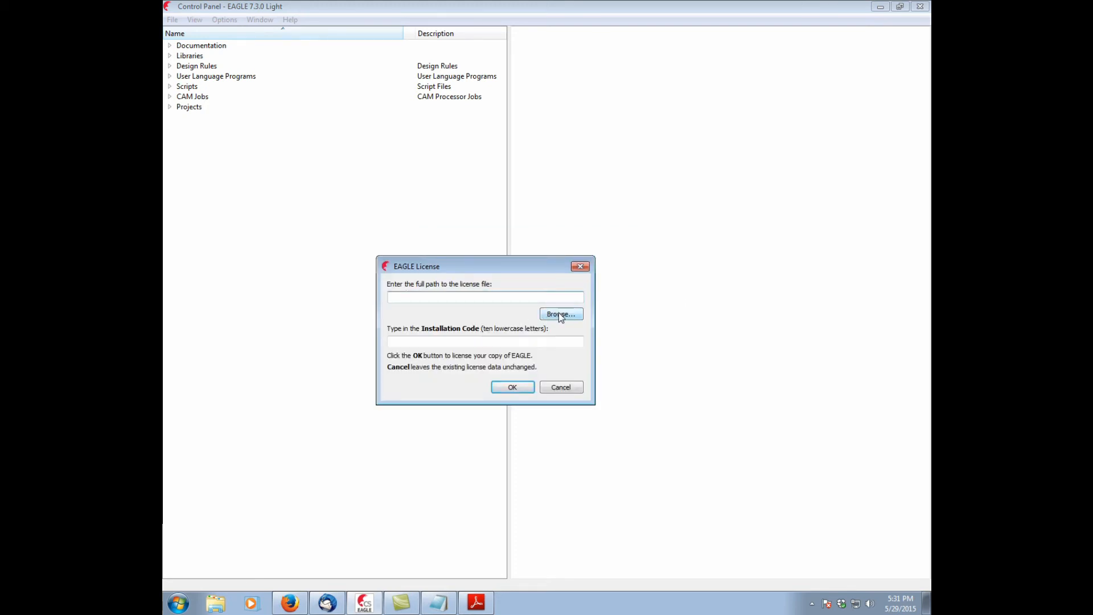
left_click(560, 314)
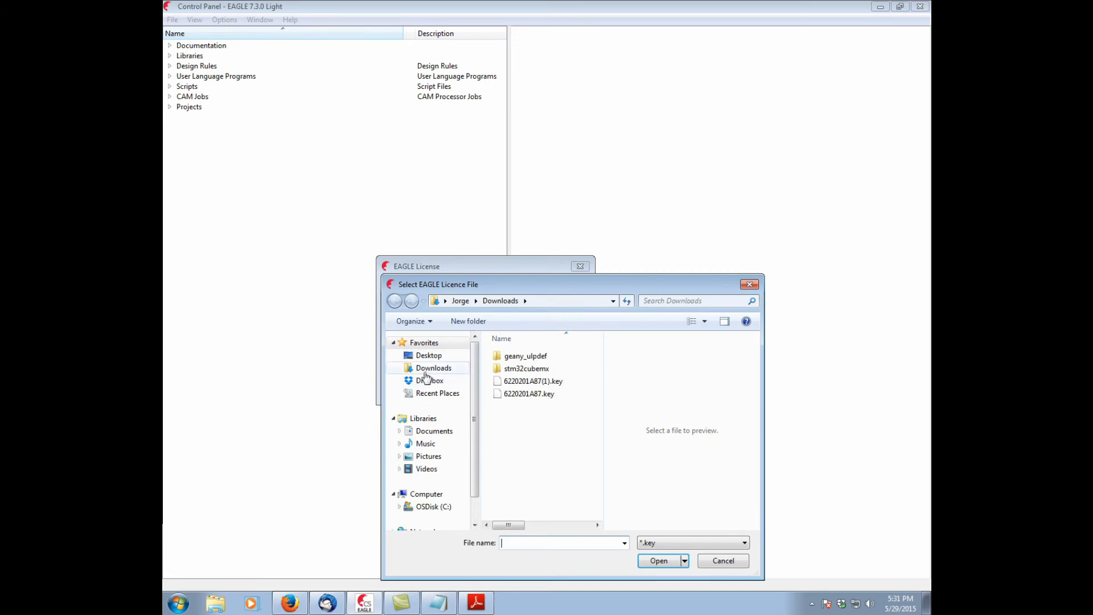
left_click(530, 393)
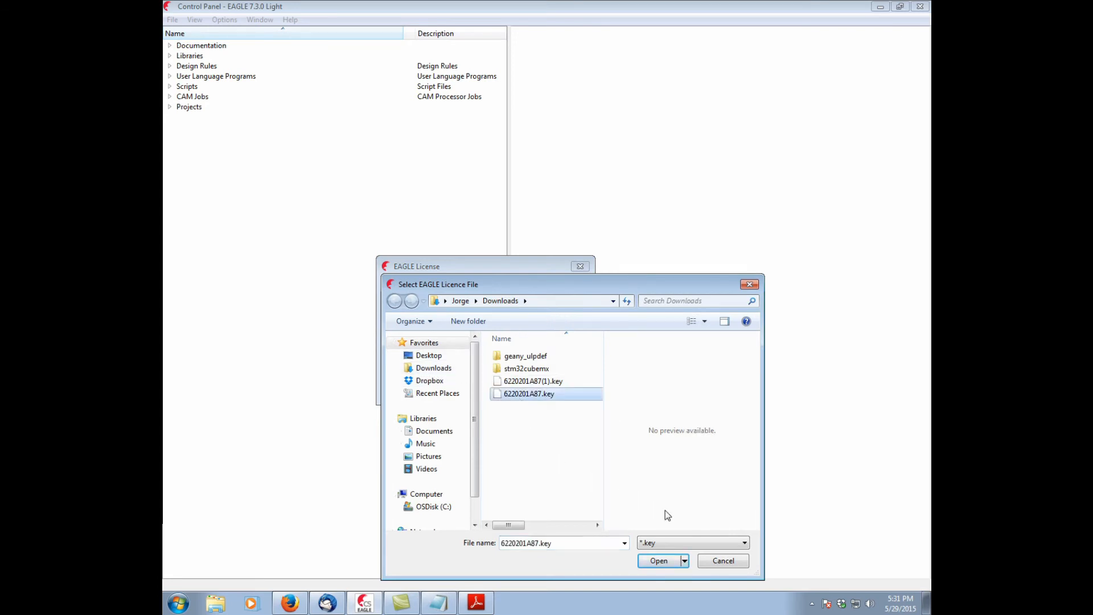
mouse_move(659, 560)
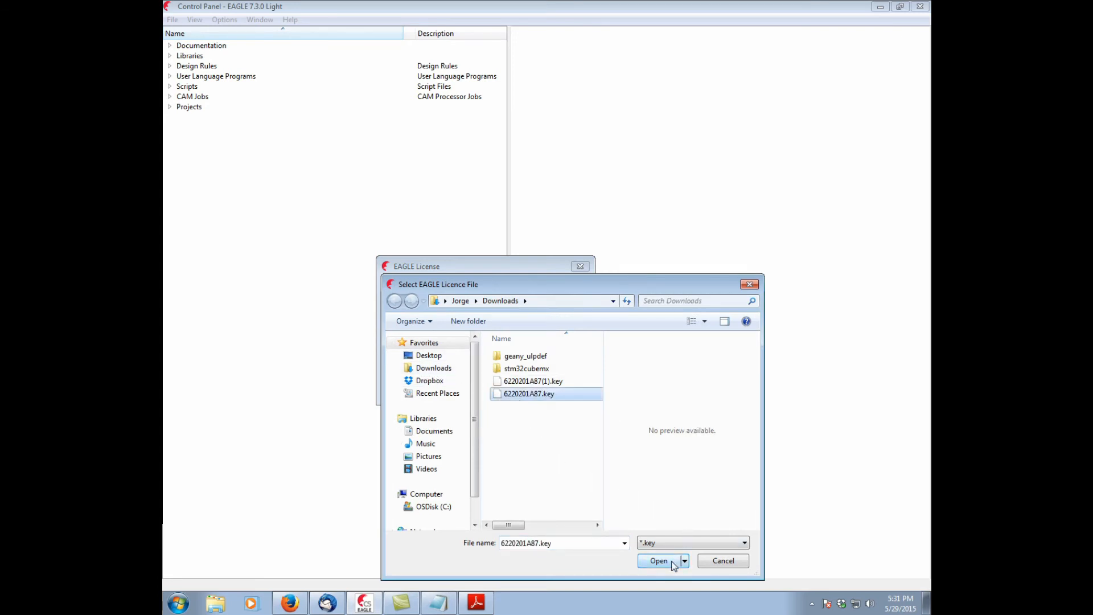
left_click(657, 560)
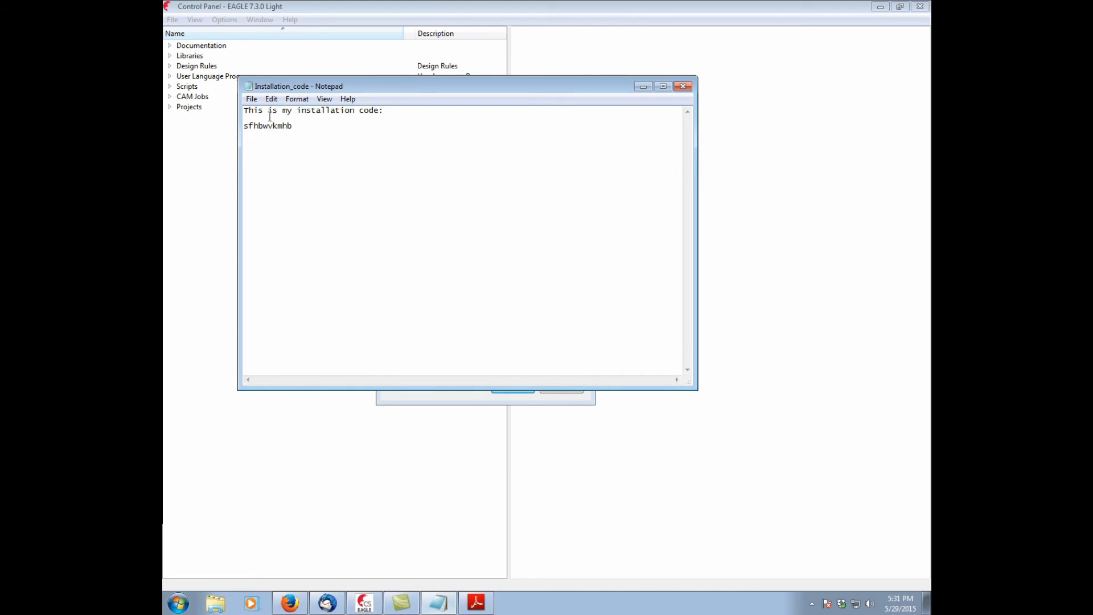
double_click(267, 125)
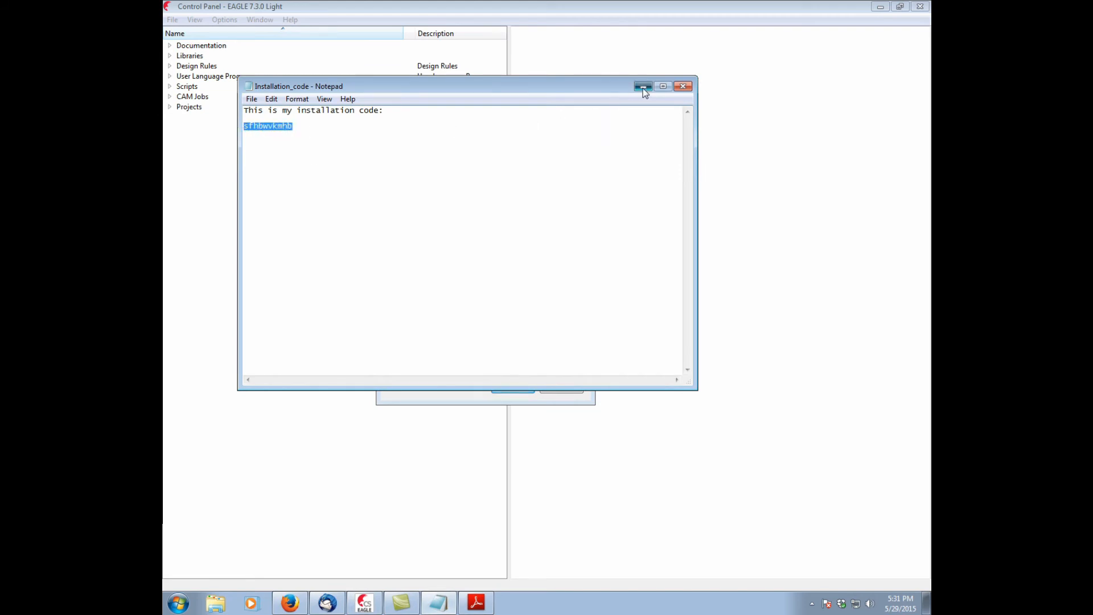
left_click(642, 85)
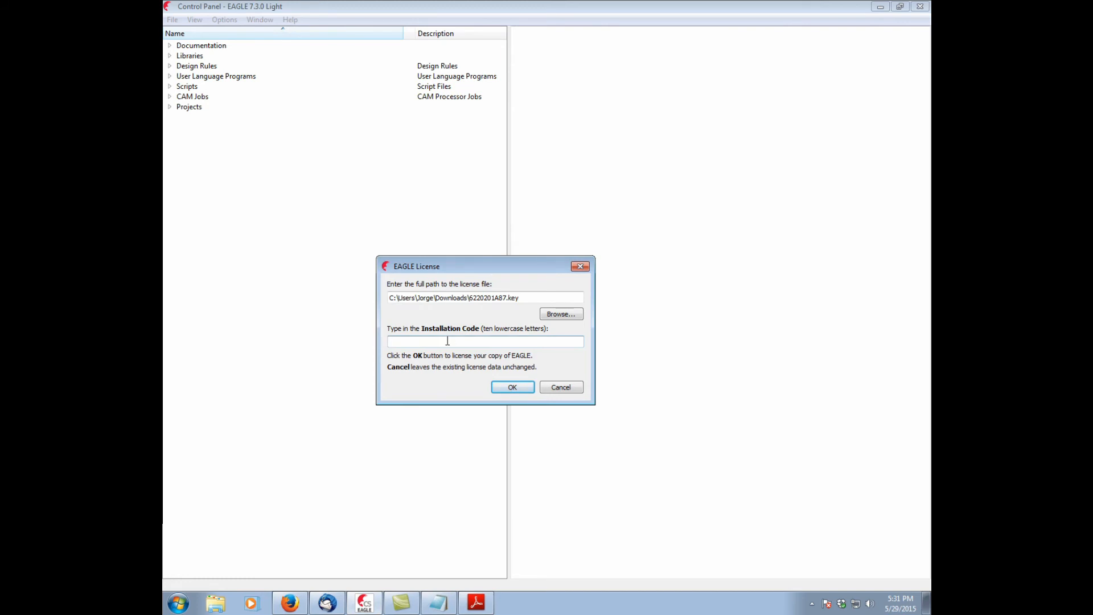
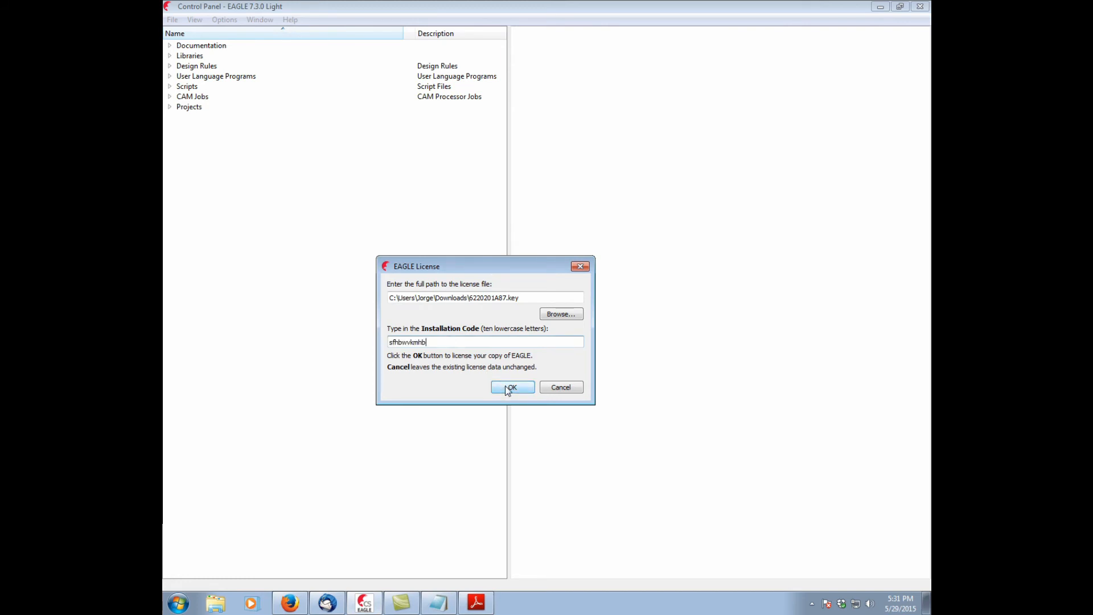
left_click(511, 387)
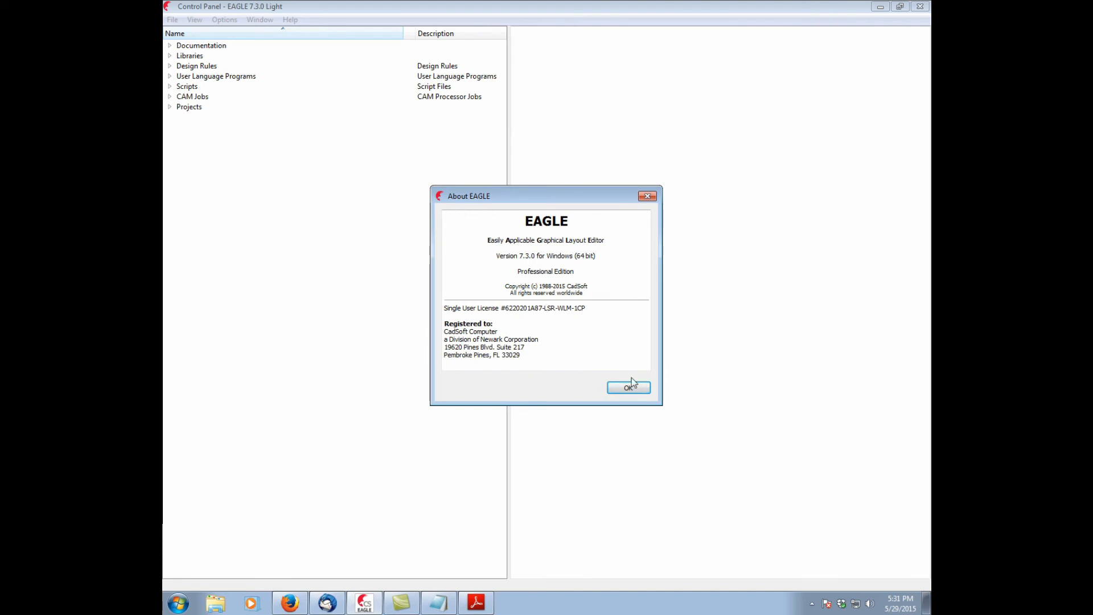
Dismiss About EAGLE, revisit Help > EAGLE License and cancel, keeping the Professional license
left_click(629, 387)
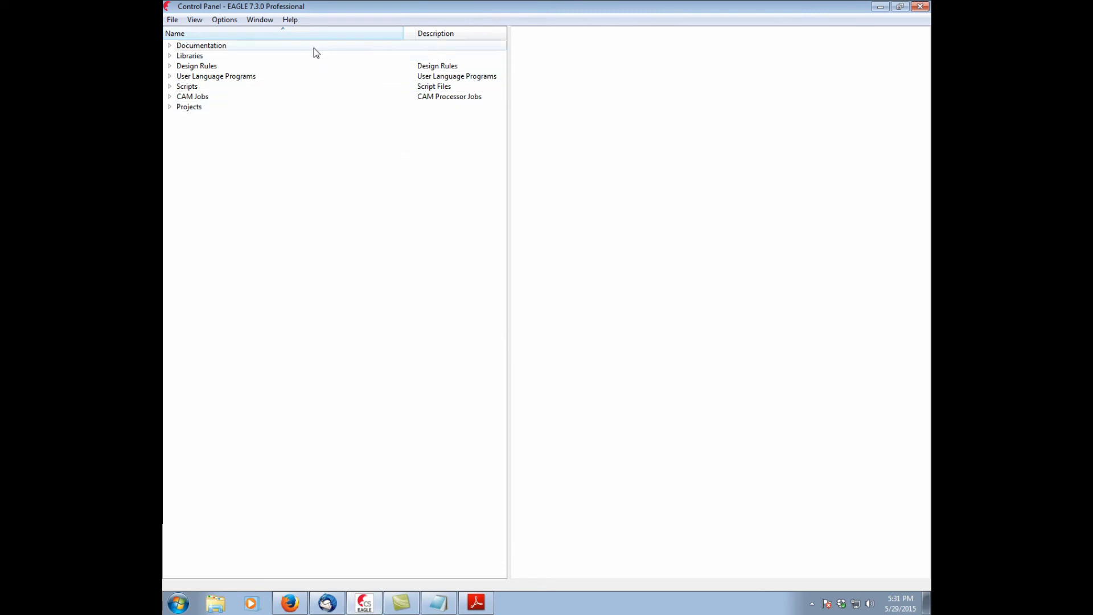
left_click(290, 20)
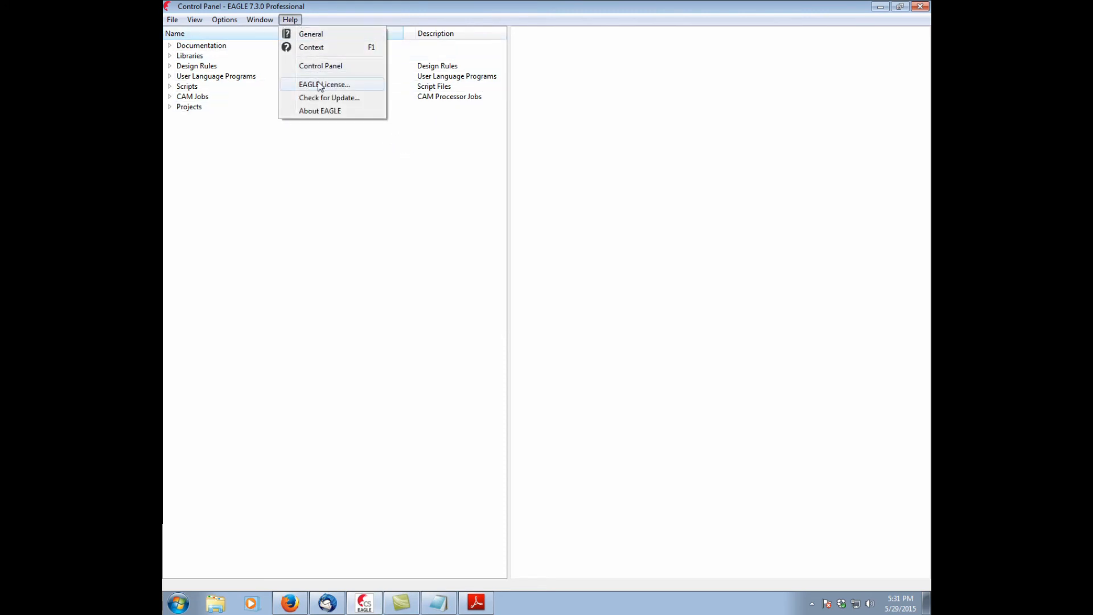
left_click(324, 83)
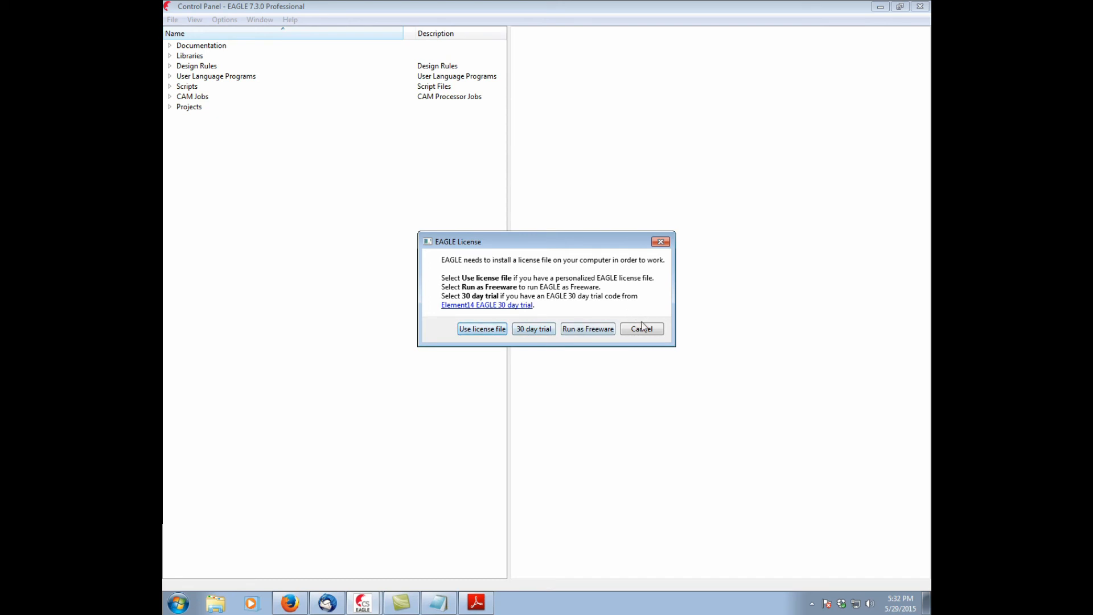
mouse_move(604, 327)
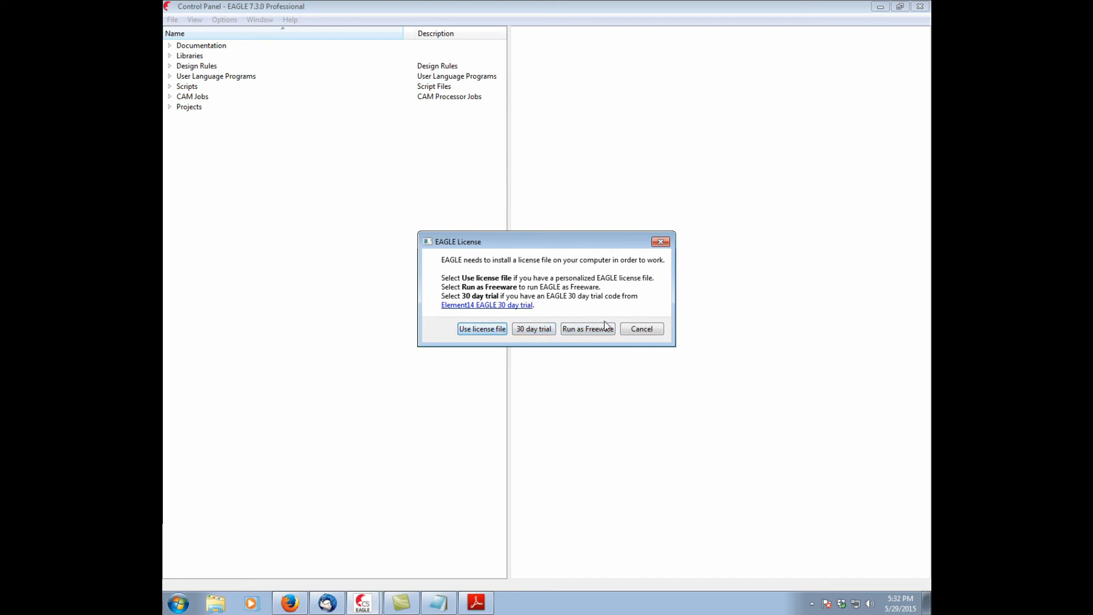
left_click(586, 328)
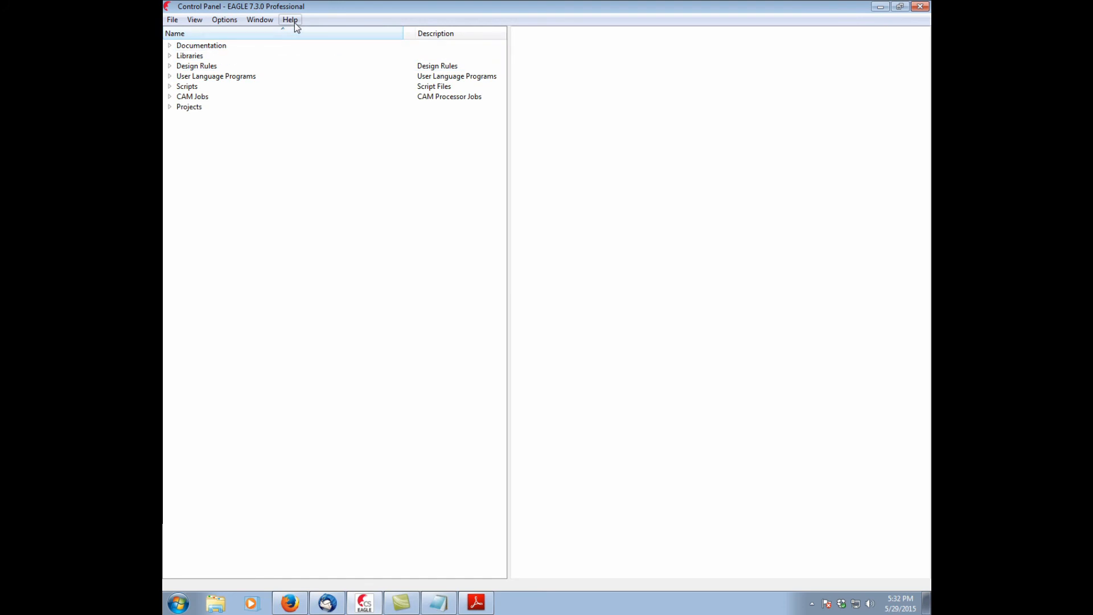
left_click(290, 20)
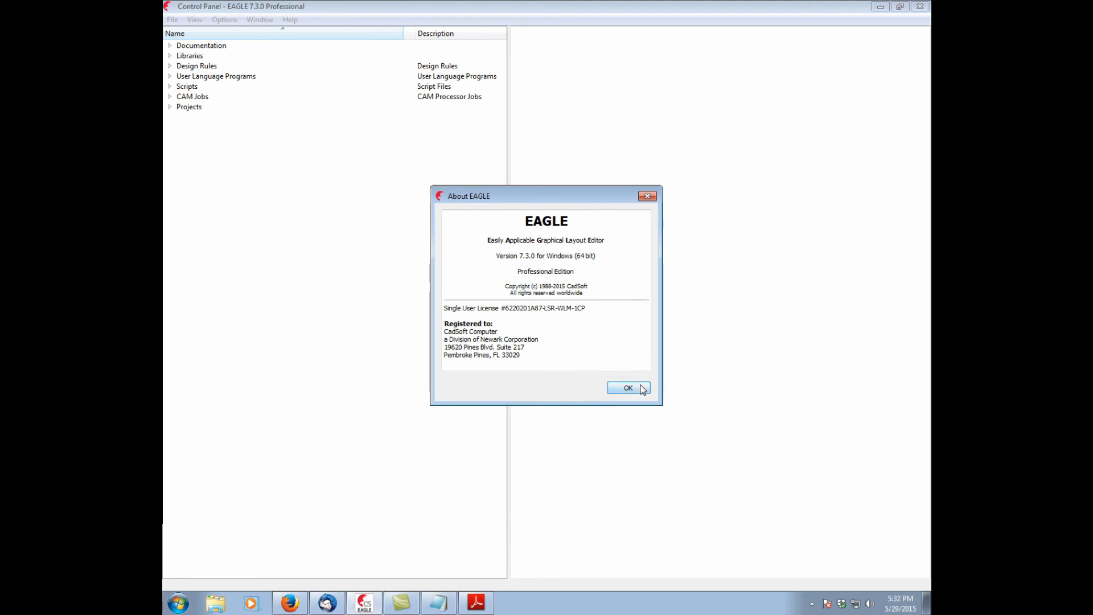
left_click(627, 387)
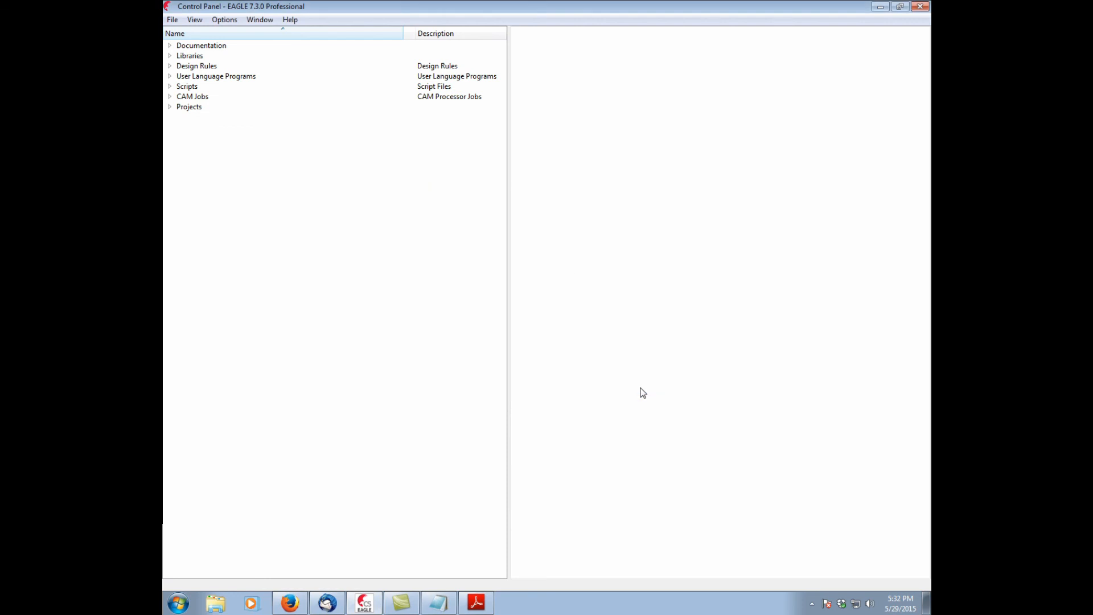
mouse_move(502, 443)
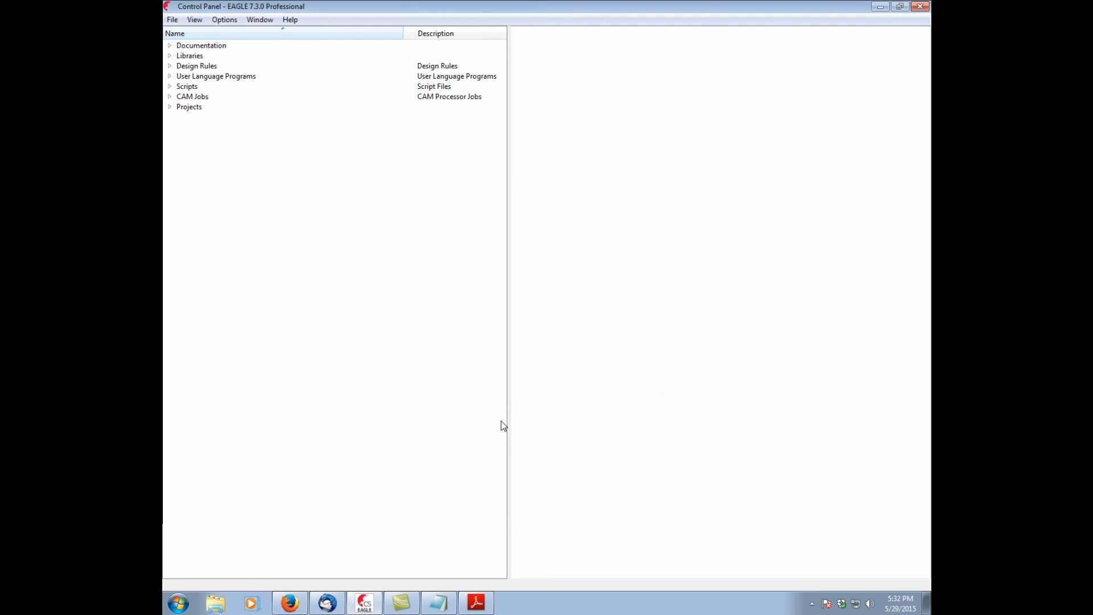
mouse_move(505, 405)
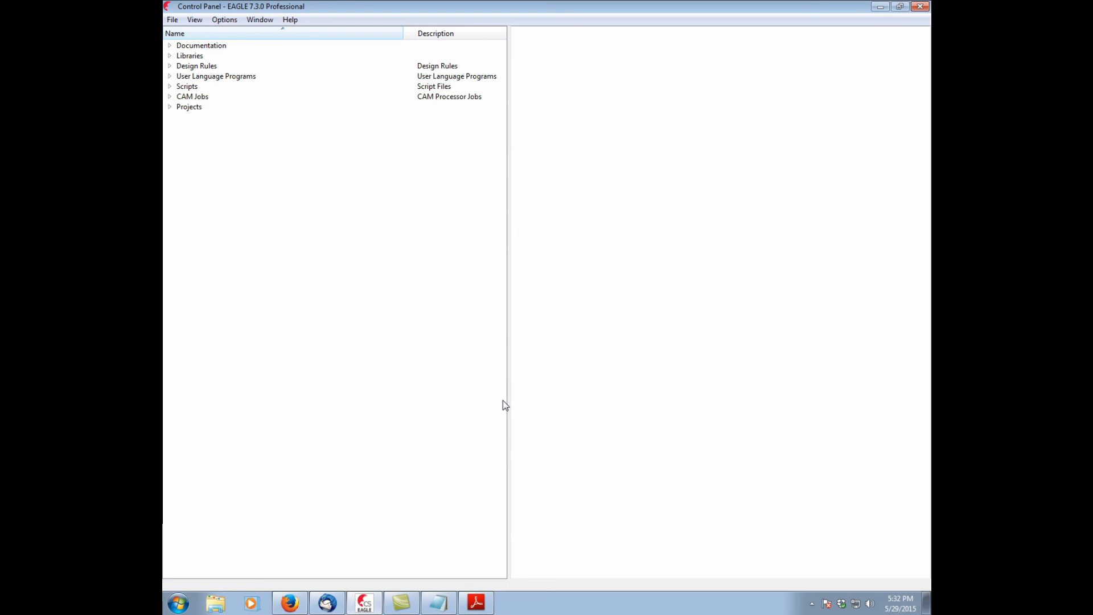
mouse_move(526, 369)
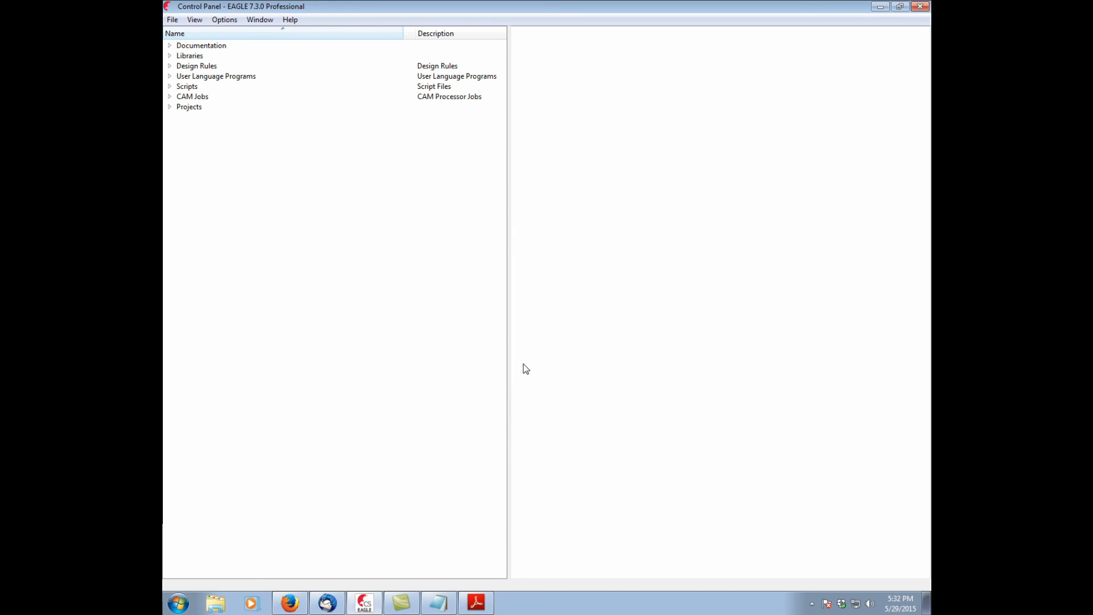
mouse_move(469, 359)
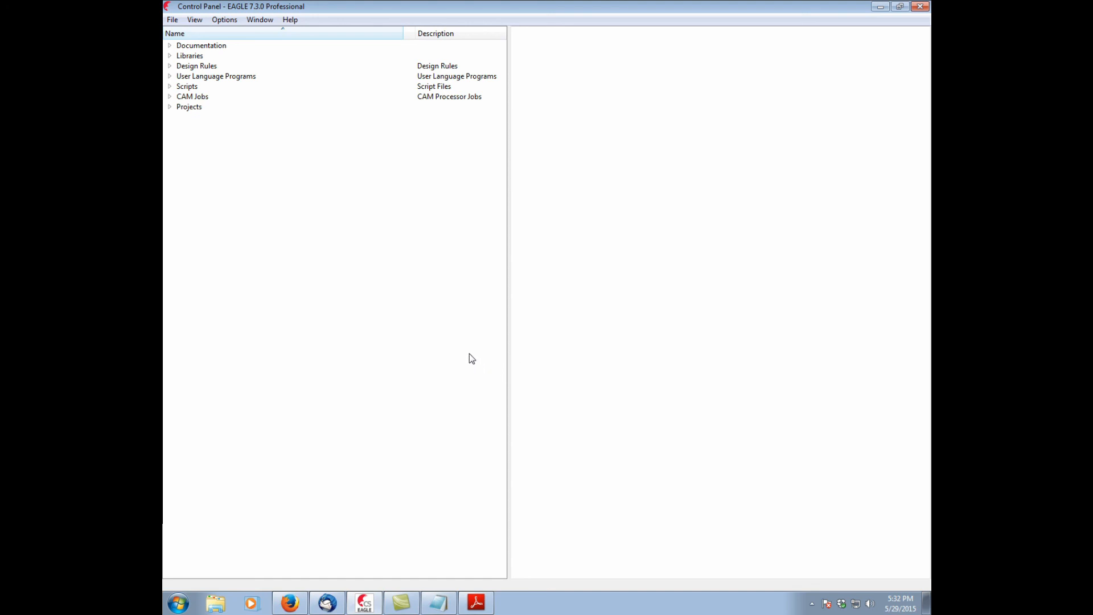